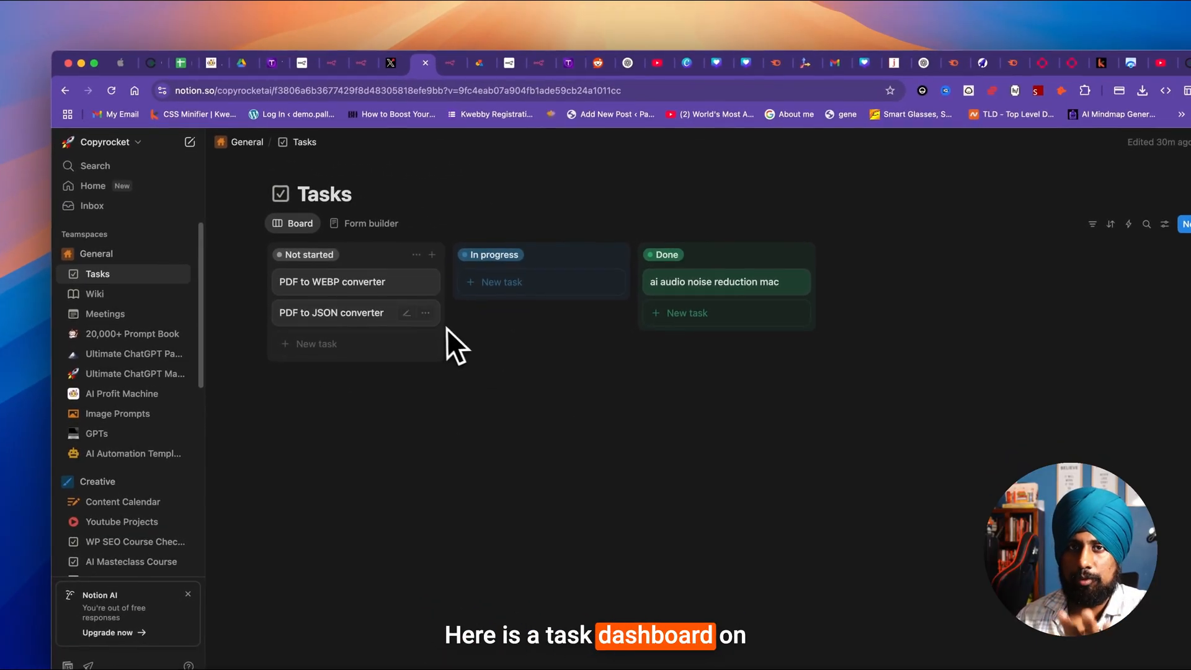
{"action": "mouse_move", "coordinate": [452, 334]}
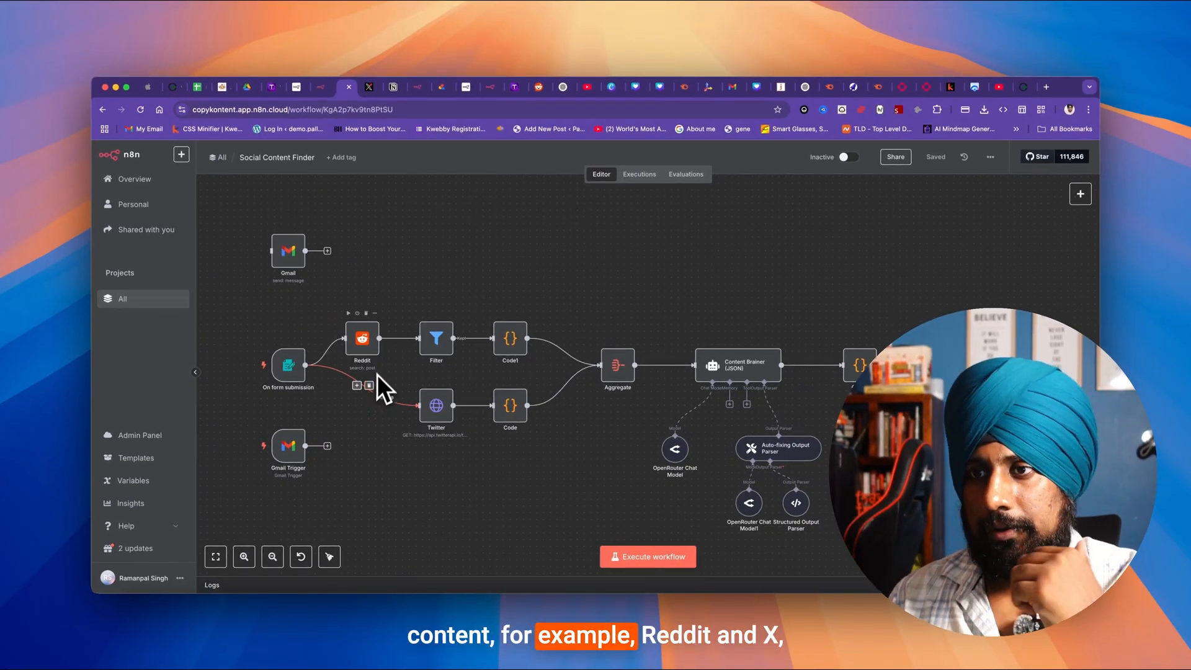
{"action": "mouse_move", "coordinate": [452, 440]}
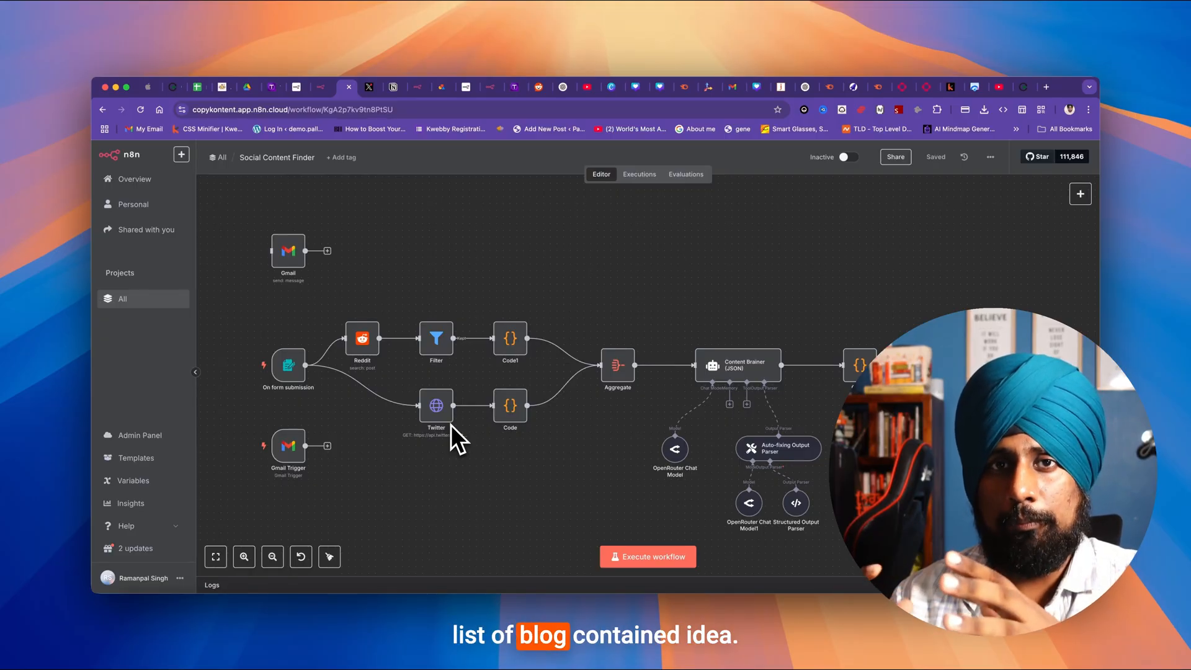
Step: Execute the workflow in test mode so the Social Content Finder form appears
{"action": "left_click", "coordinate": [648, 556]}
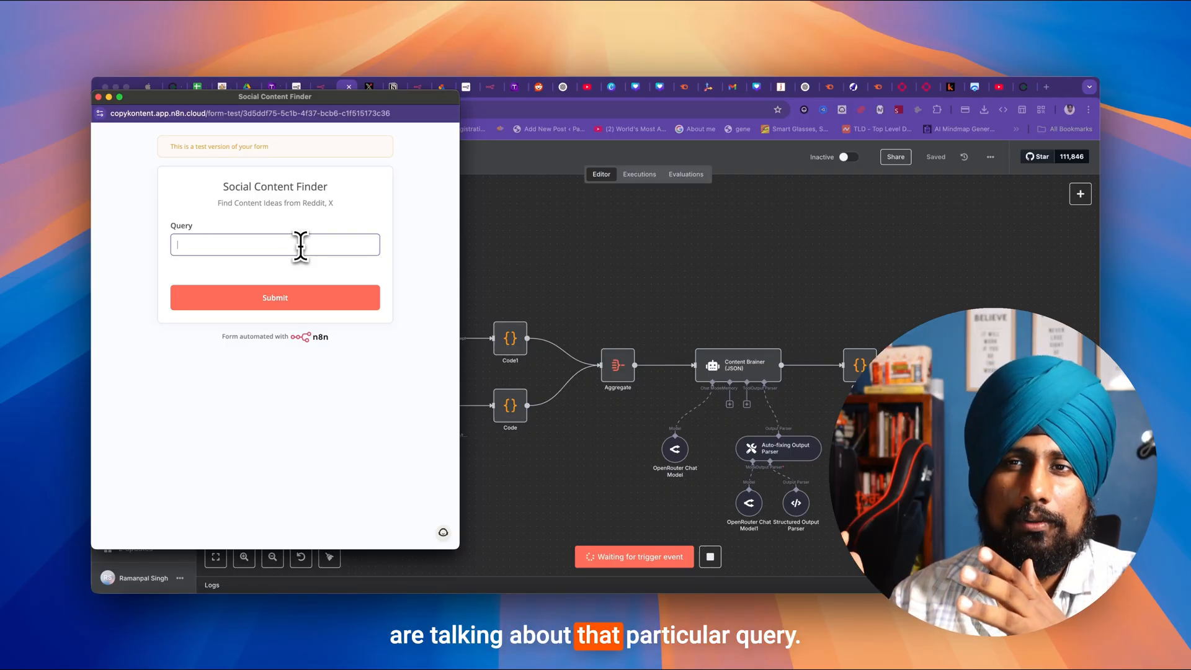
Step: Submit the query "Chat" through the form so the workflow runs
{"action": "type", "text": "Chat"}
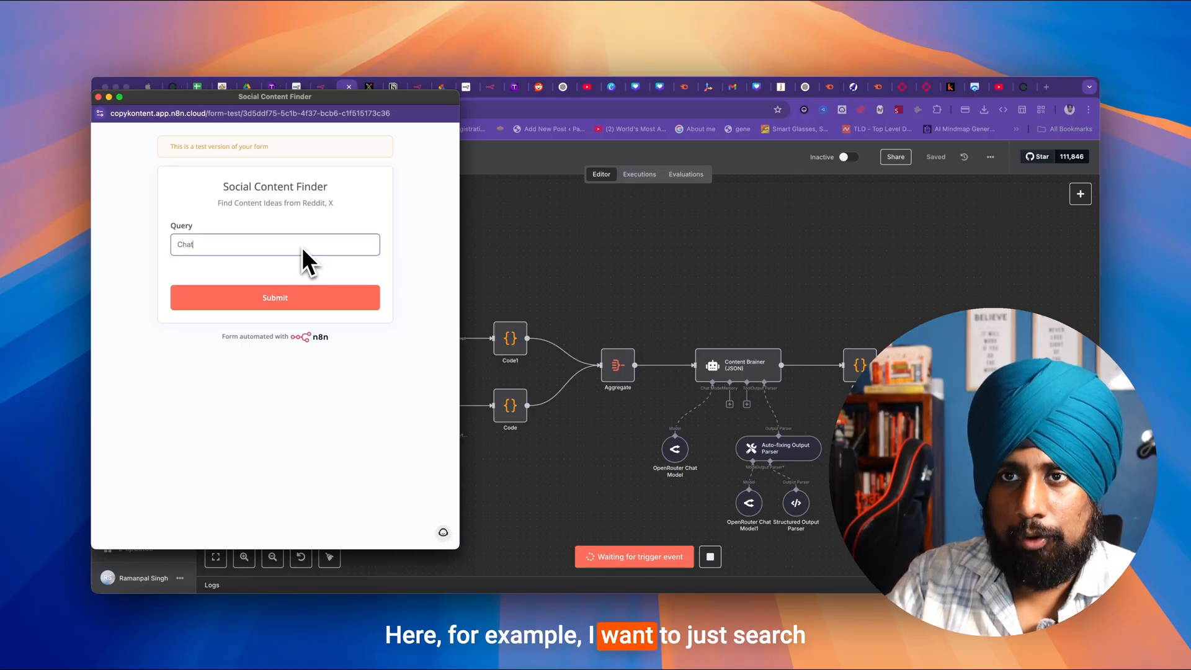
{"action": "left_click", "coordinate": [276, 297]}
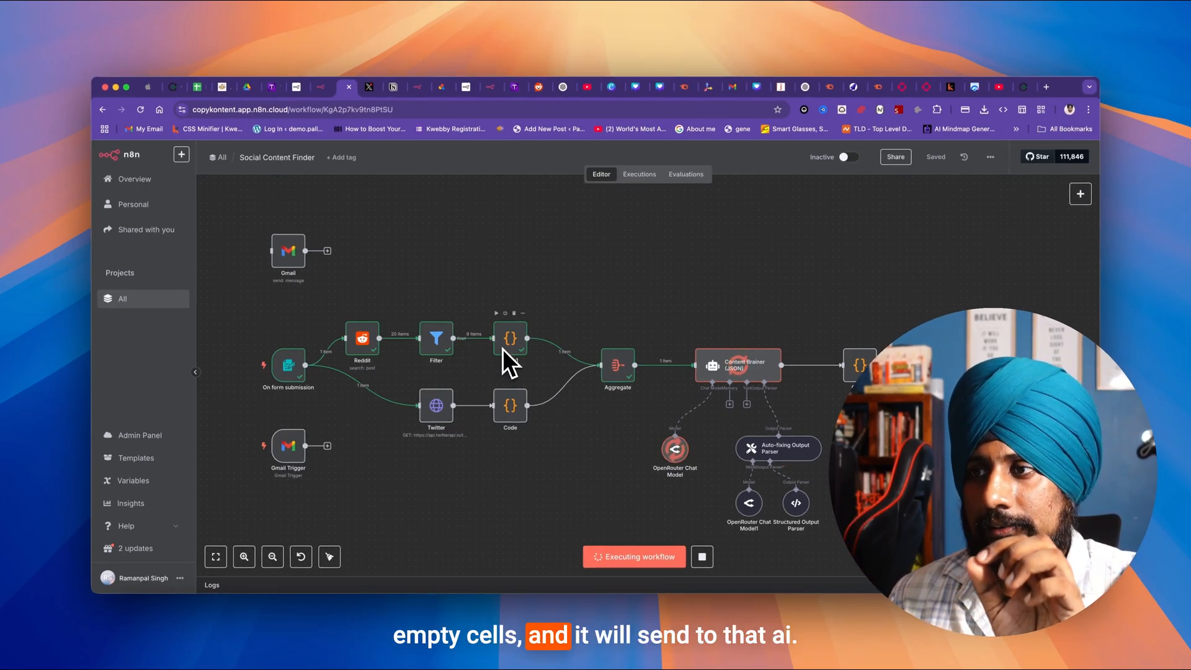
{"action": "mouse_move", "coordinate": [718, 441]}
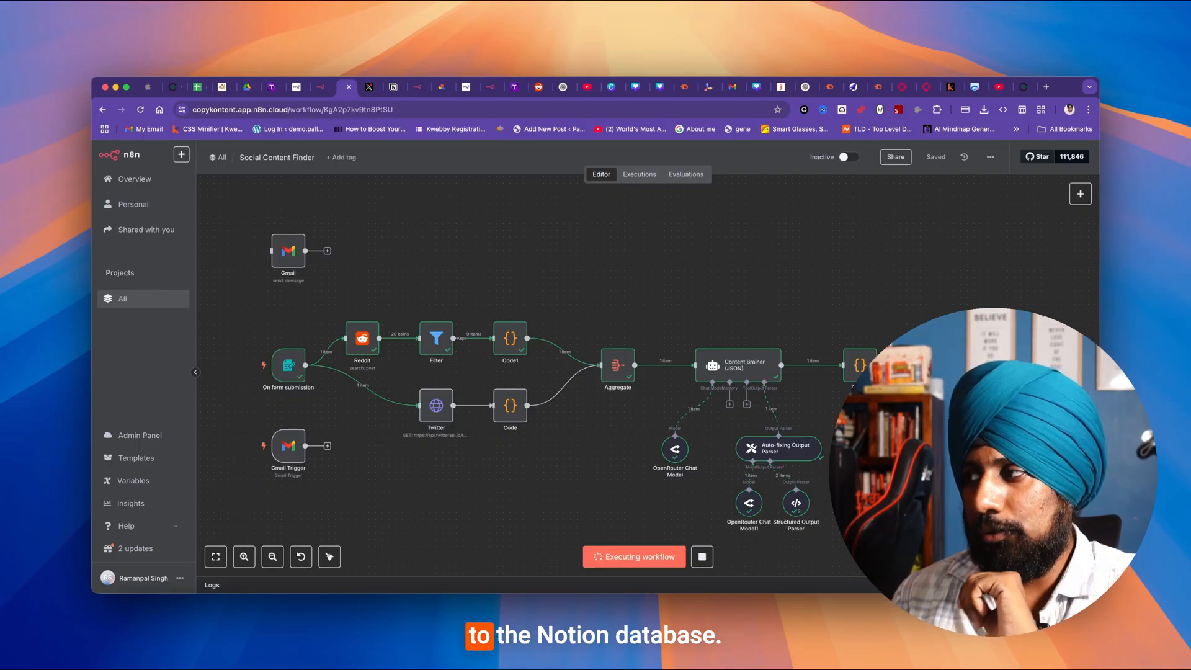
{"action": "mouse_move", "coordinate": [393, 87]}
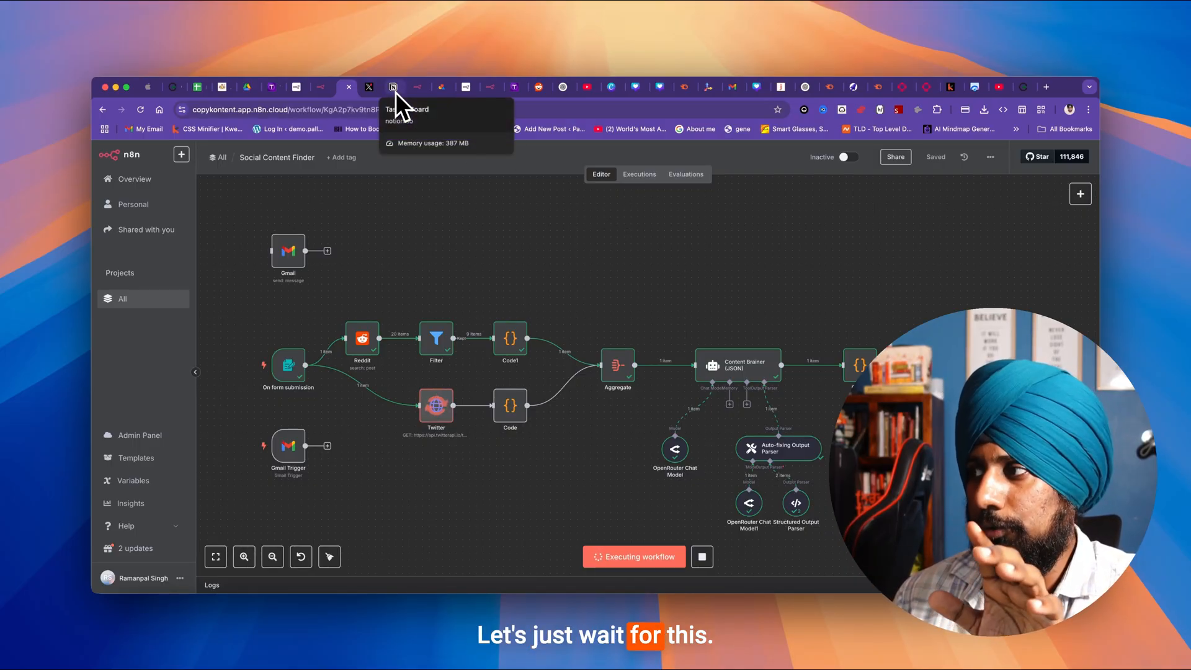
Step: Review the new tasks in Notion, viewing the Dark Side of AI task and its Twitter source post
{"action": "left_click", "coordinate": [393, 87]}
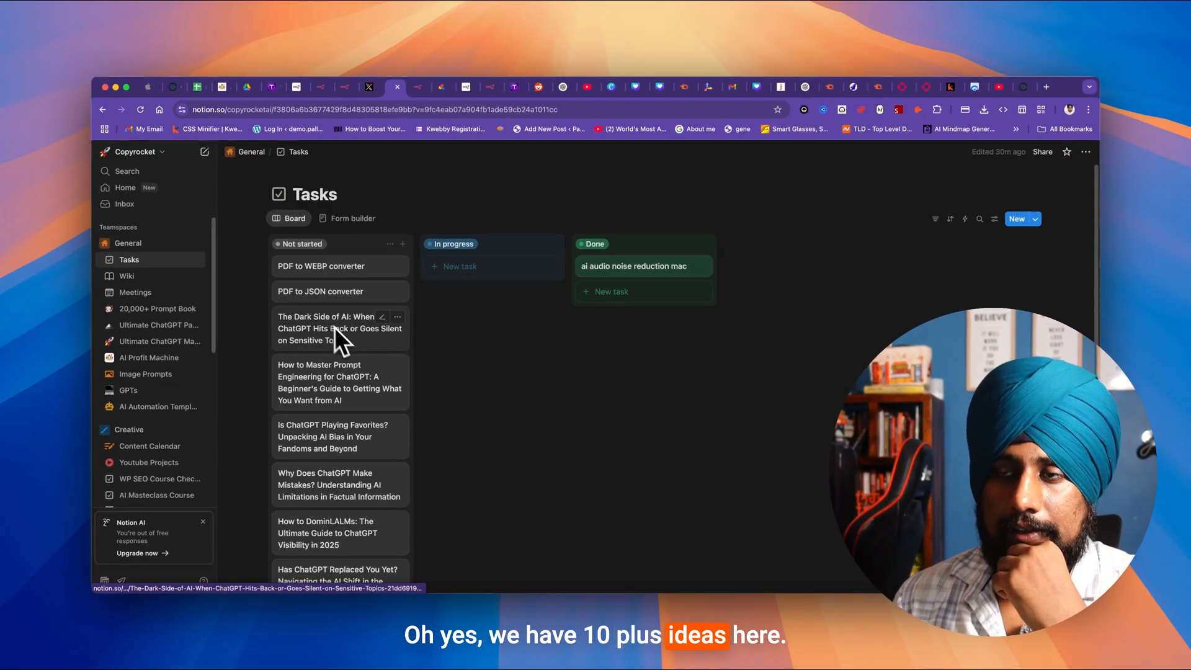
{"action": "mouse_move", "coordinate": [516, 391]}
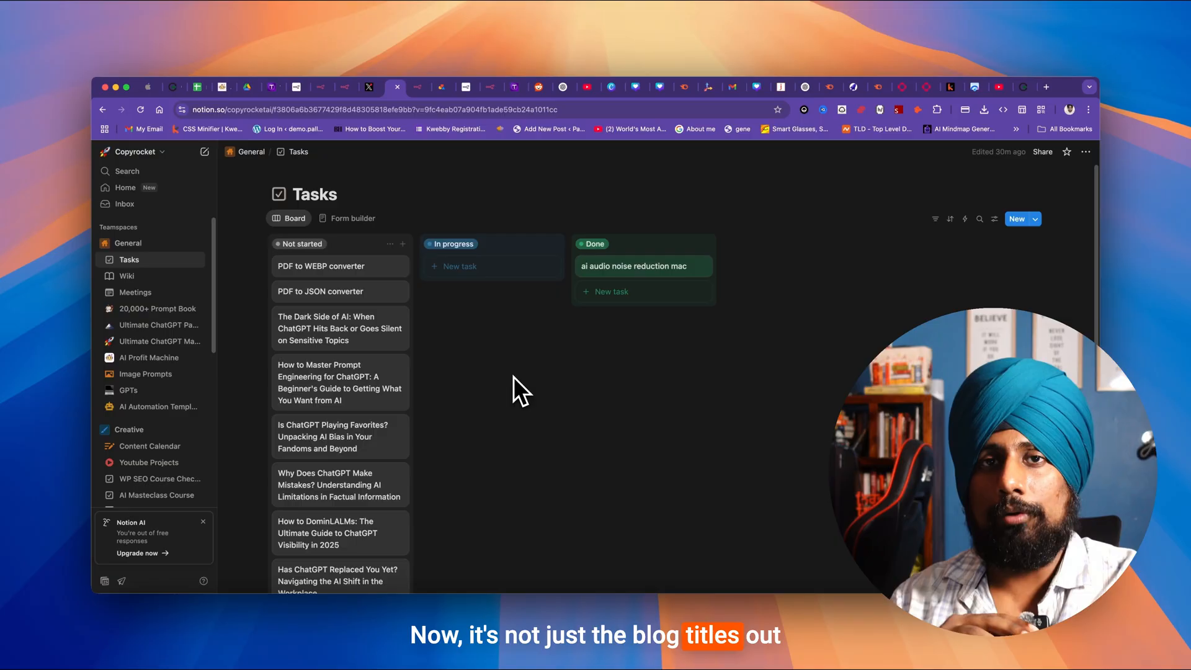
{"action": "left_click", "coordinate": [339, 328]}
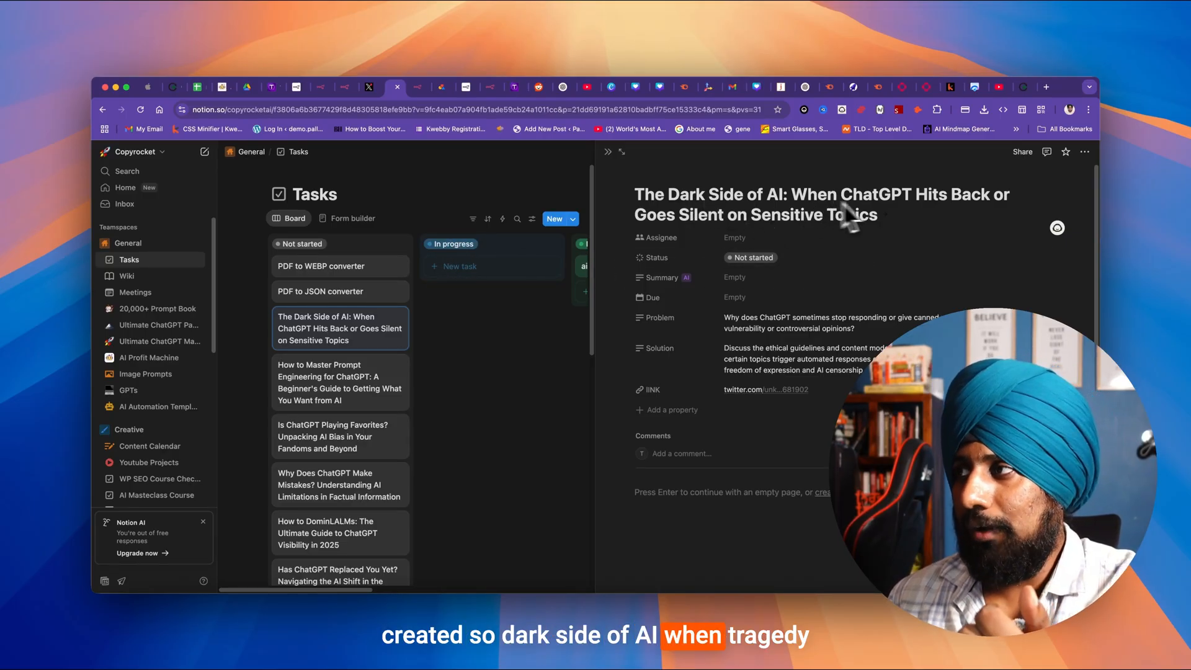
{"action": "mouse_move", "coordinate": [809, 229]}
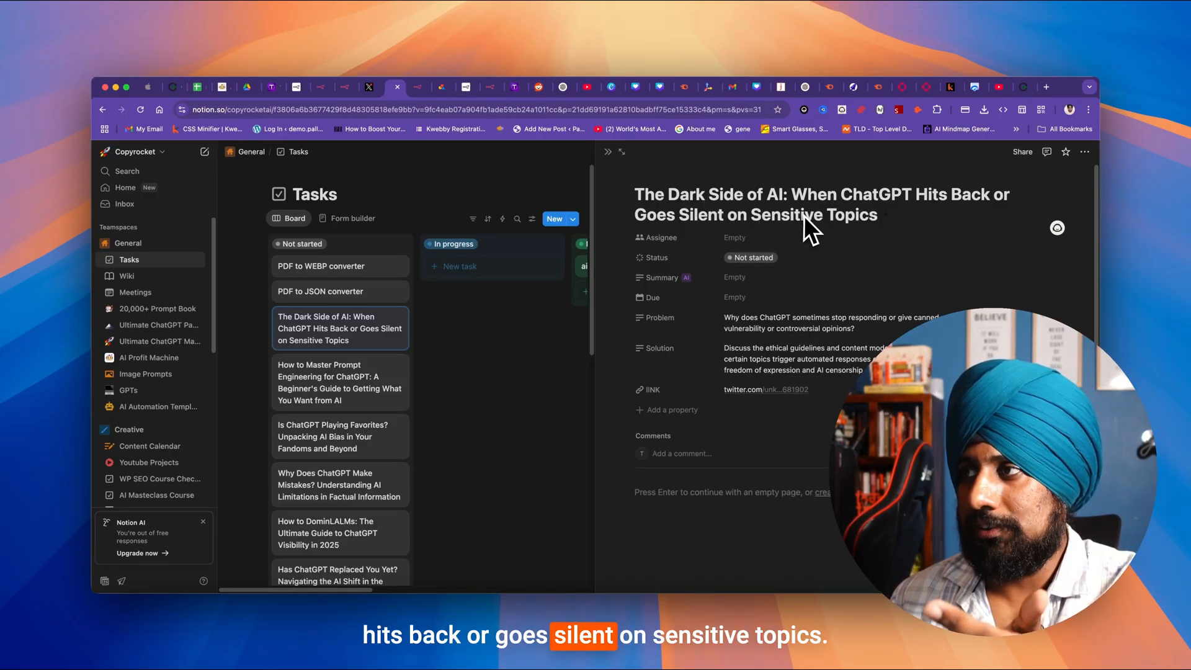
{"action": "mouse_move", "coordinate": [658, 317]}
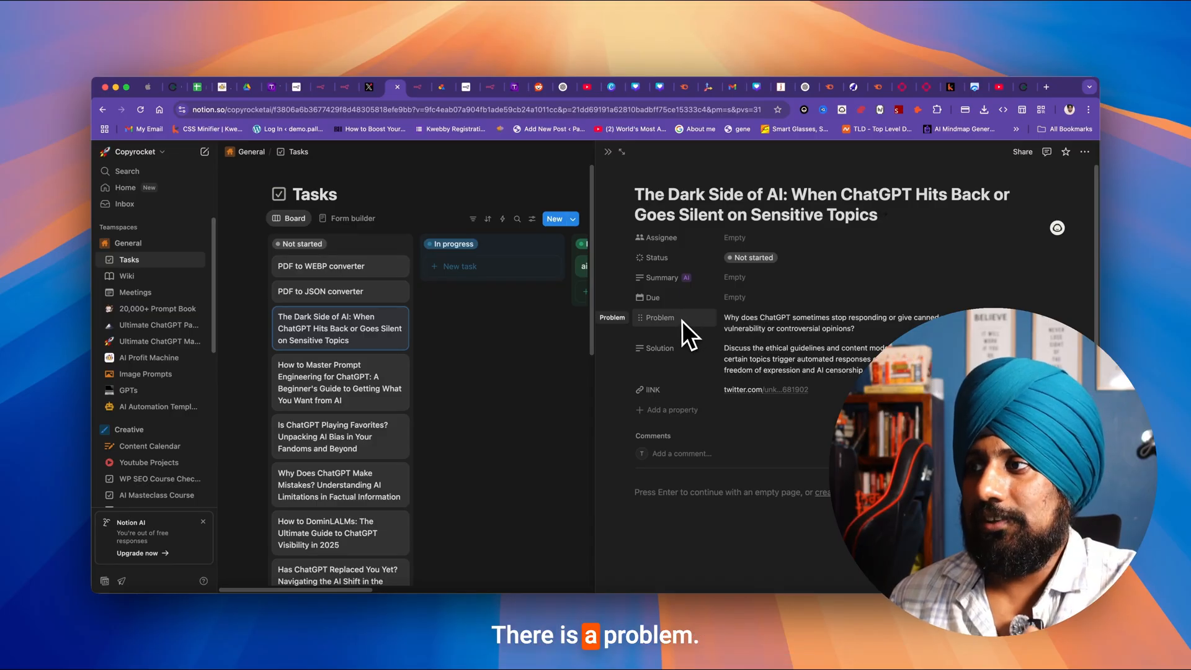
{"action": "mouse_move", "coordinate": [802, 379]}
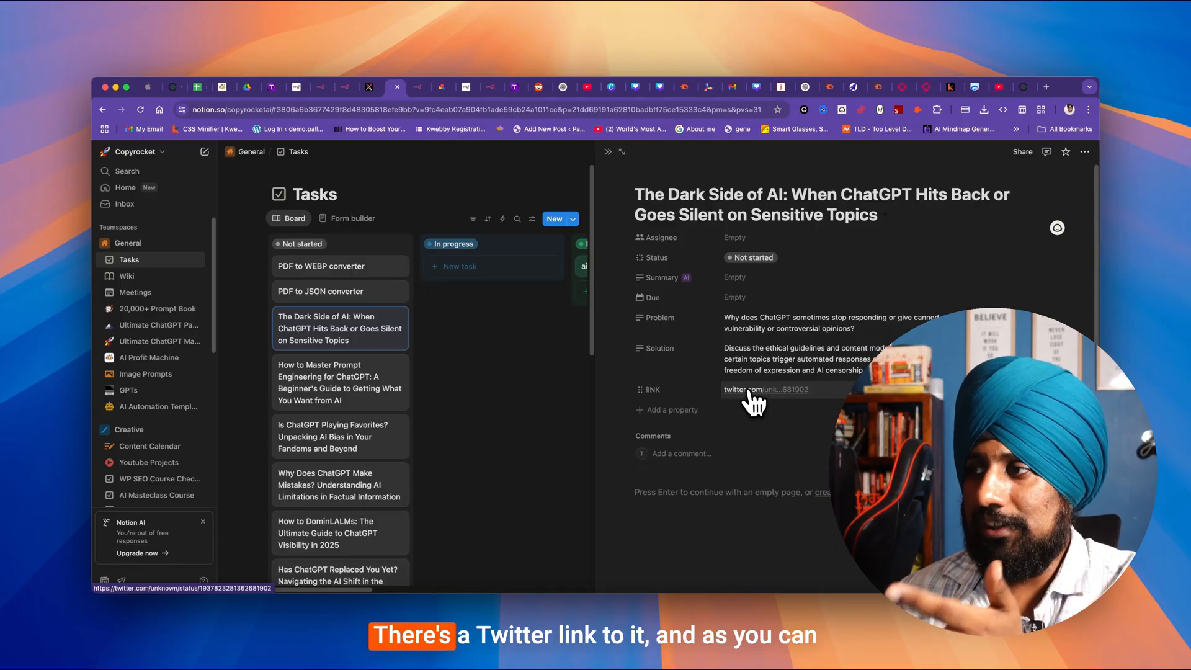
{"action": "left_click", "coordinate": [742, 390]}
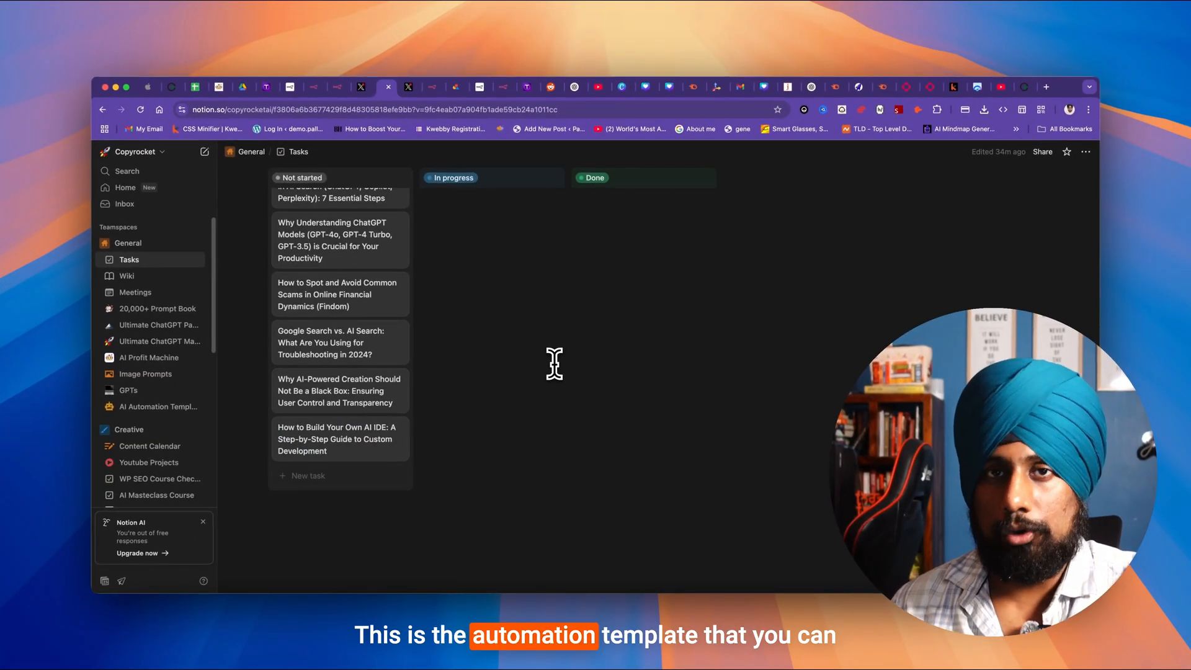
{"action": "mouse_move", "coordinate": [521, 243]}
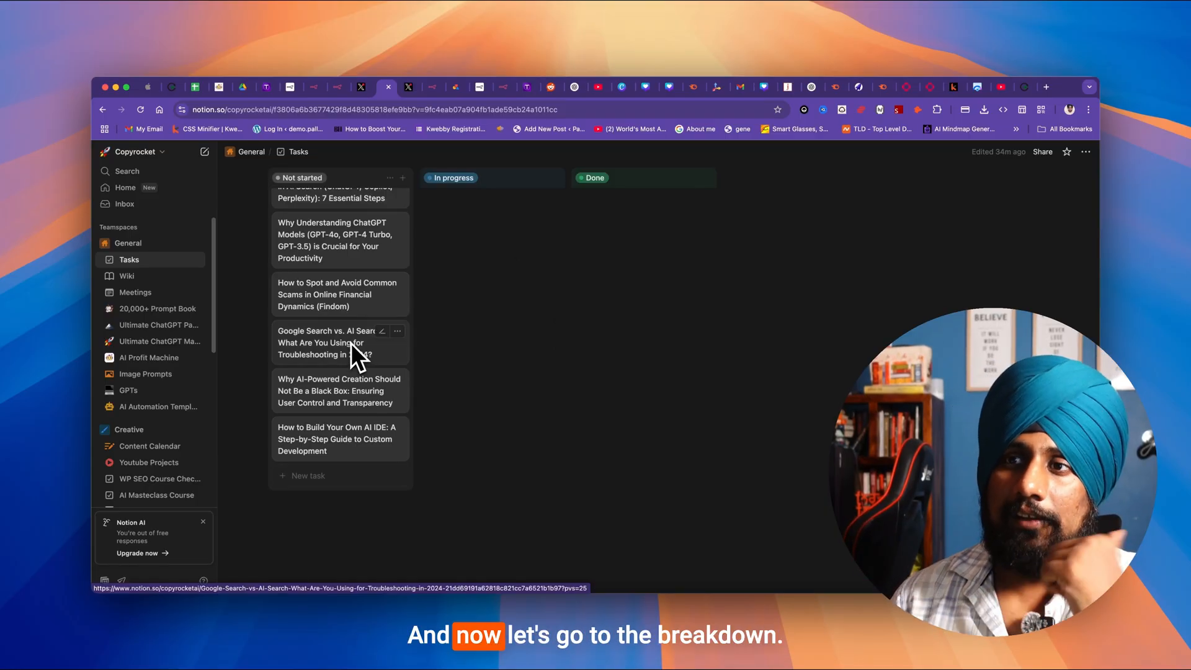
{"action": "mouse_move", "coordinate": [314, 87]}
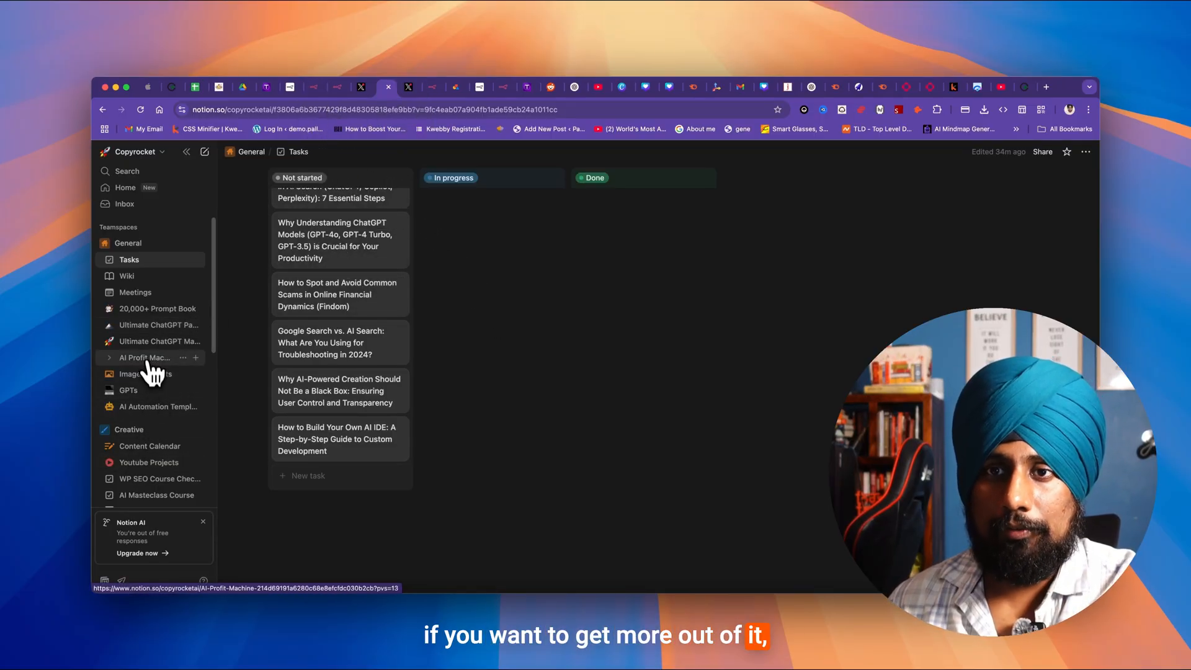
Step: Browse the AI Profit Machine page's AI Automation Temps collection
{"action": "left_click", "coordinate": [144, 357]}
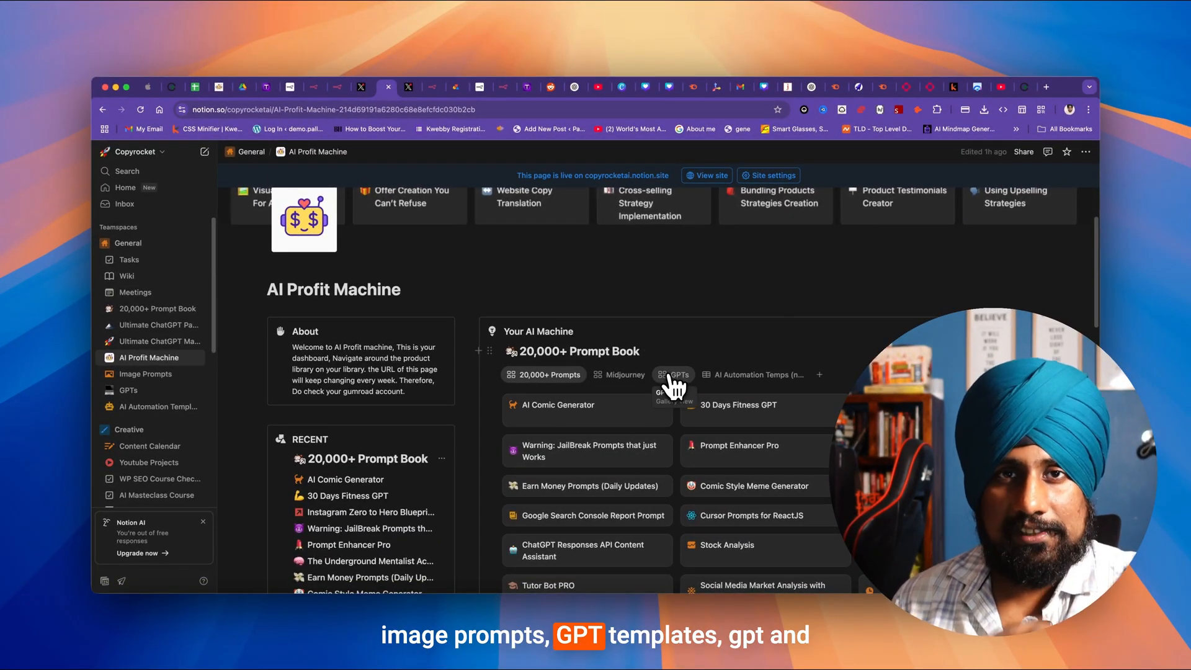
{"action": "mouse_move", "coordinate": [754, 375]}
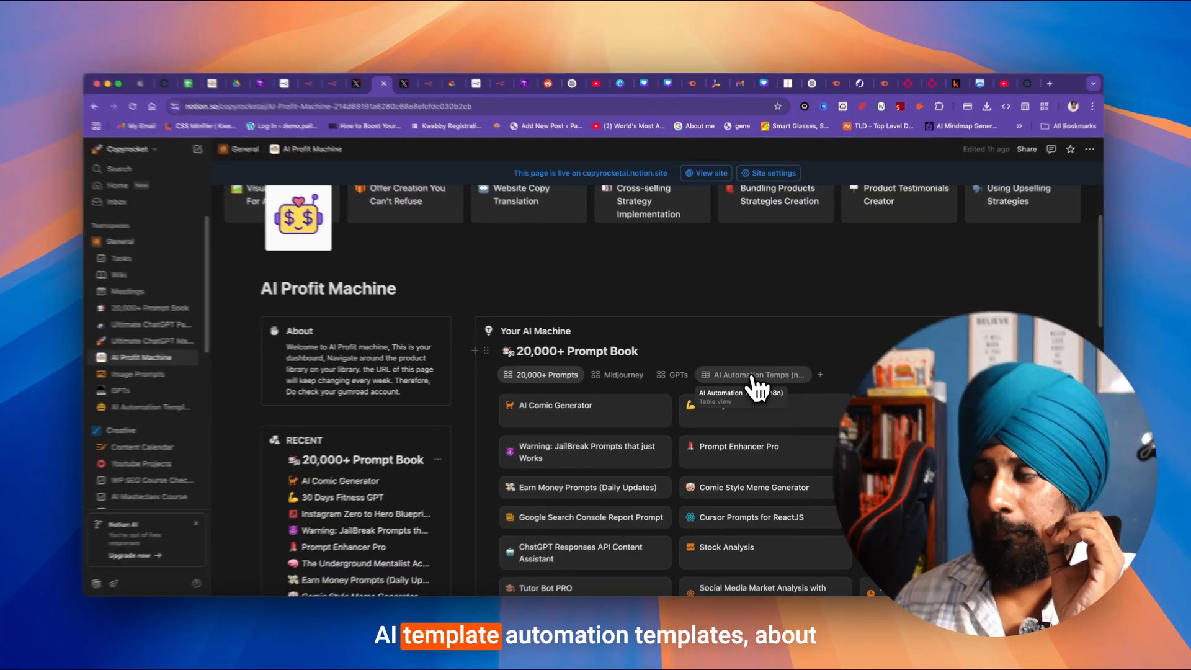
{"action": "left_click", "coordinate": [755, 374]}
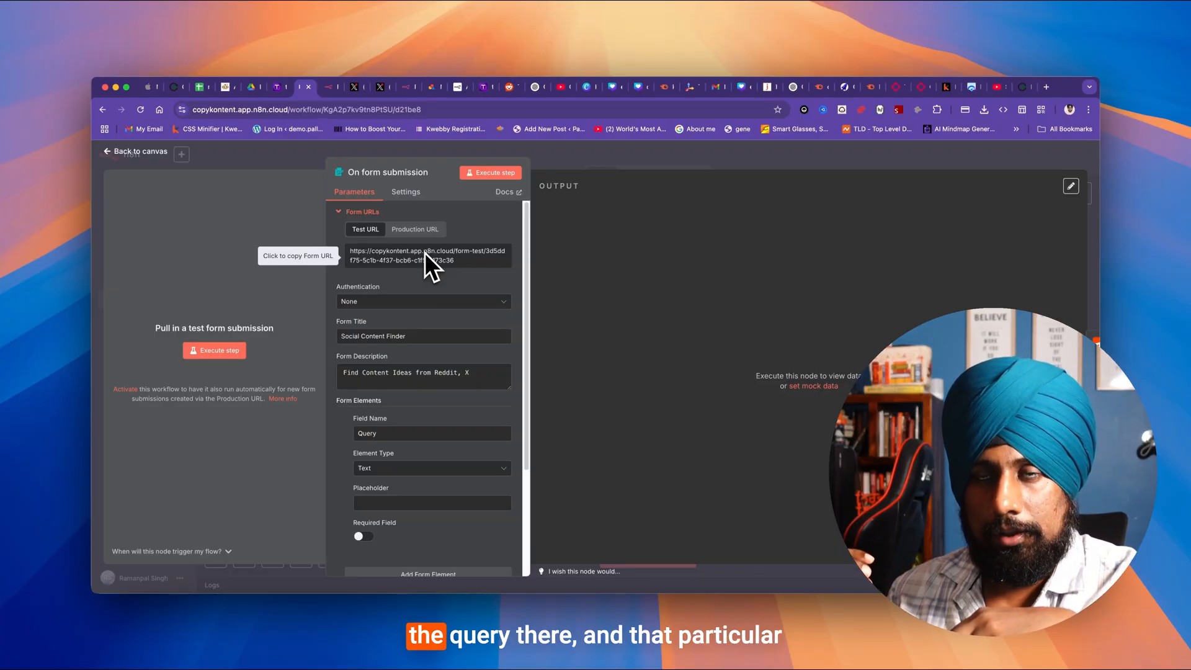
Step: Copy the test form URL, rerun the workflow and submit "Chatgpt" through the test form
{"action": "left_click", "coordinate": [139, 152]}
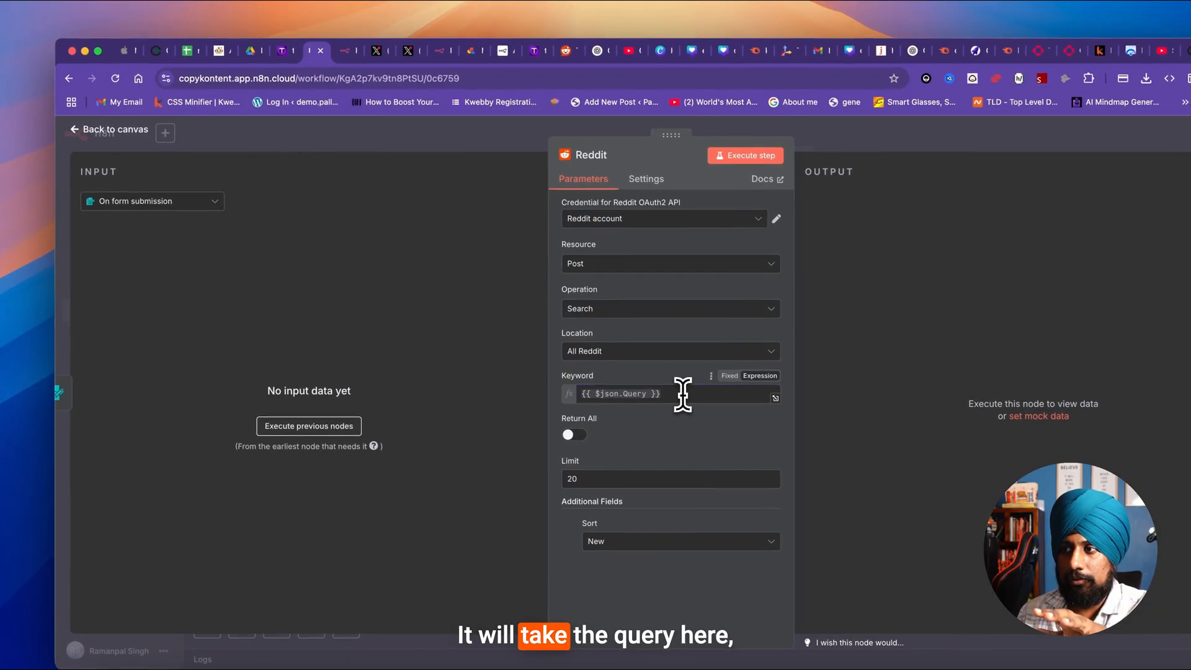
{"action": "left_click", "coordinate": [109, 129]}
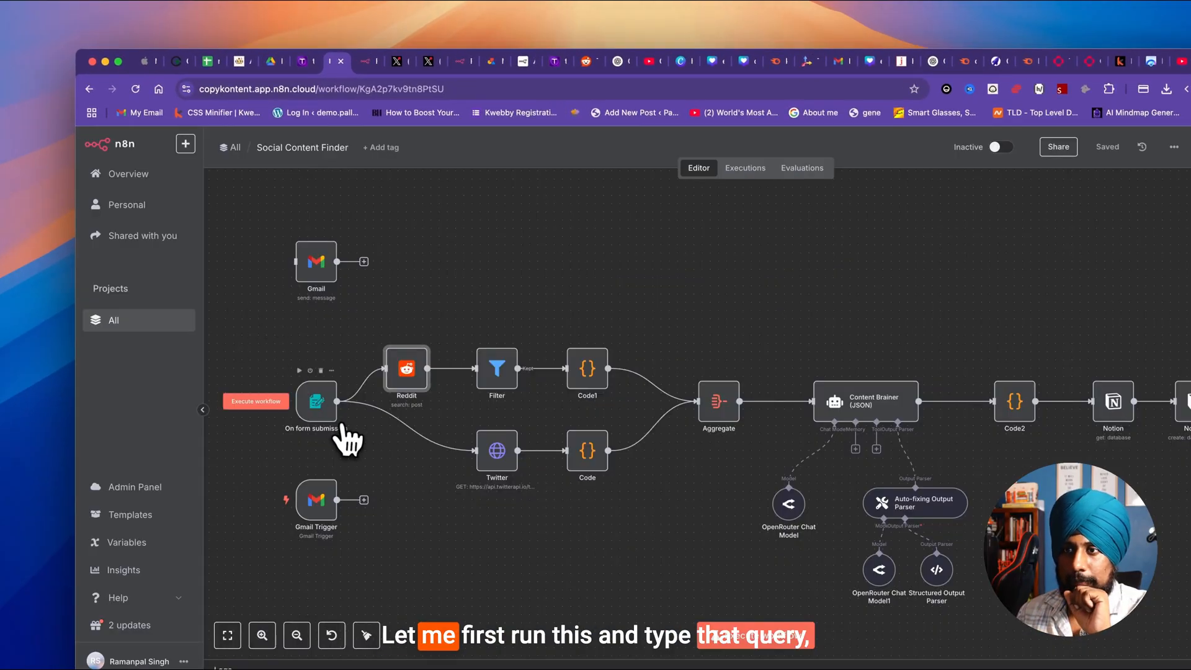
{"action": "left_click", "coordinate": [256, 401]}
{"action": "type", "text": "Chatgpt"}
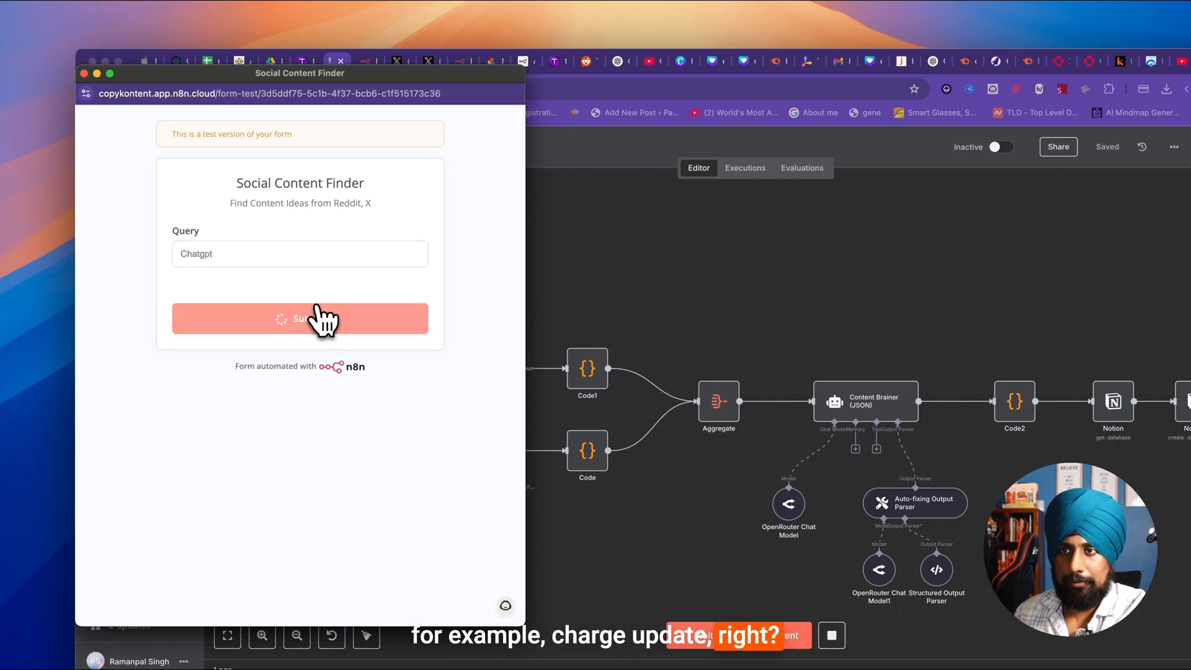
{"action": "left_click", "coordinate": [299, 319]}
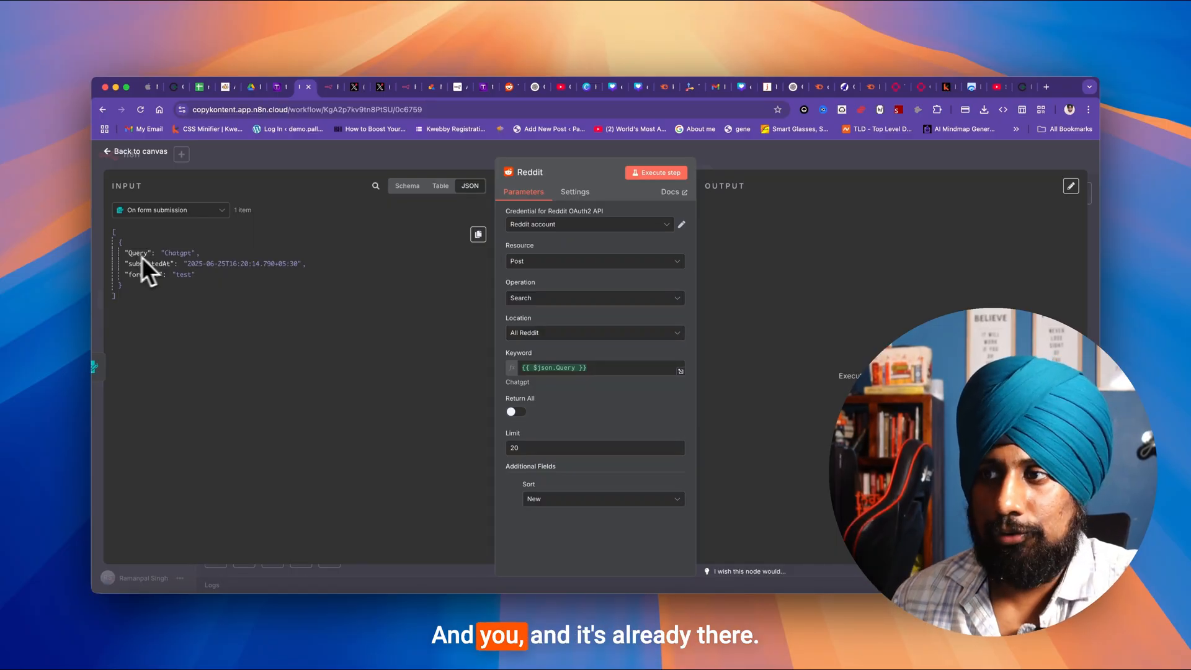
{"action": "mouse_move", "coordinate": [410, 327]}
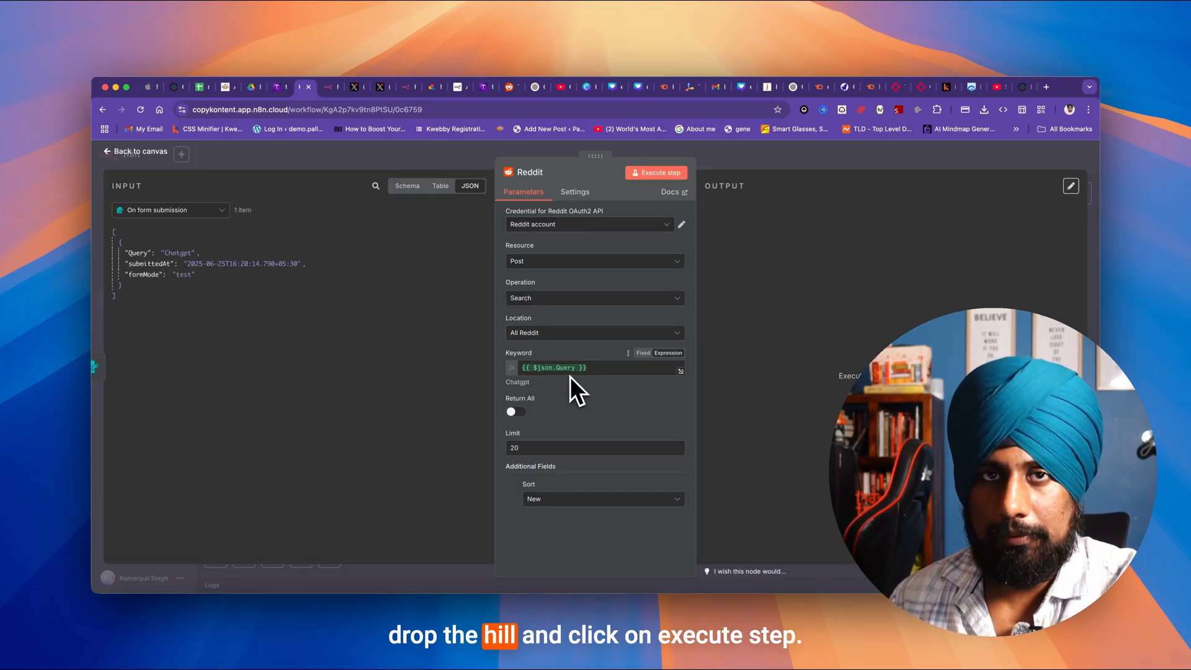
Step: Run the Reddit search step so it returns 20 posts for "Chatgpt"
{"action": "left_click", "coordinate": [655, 172]}
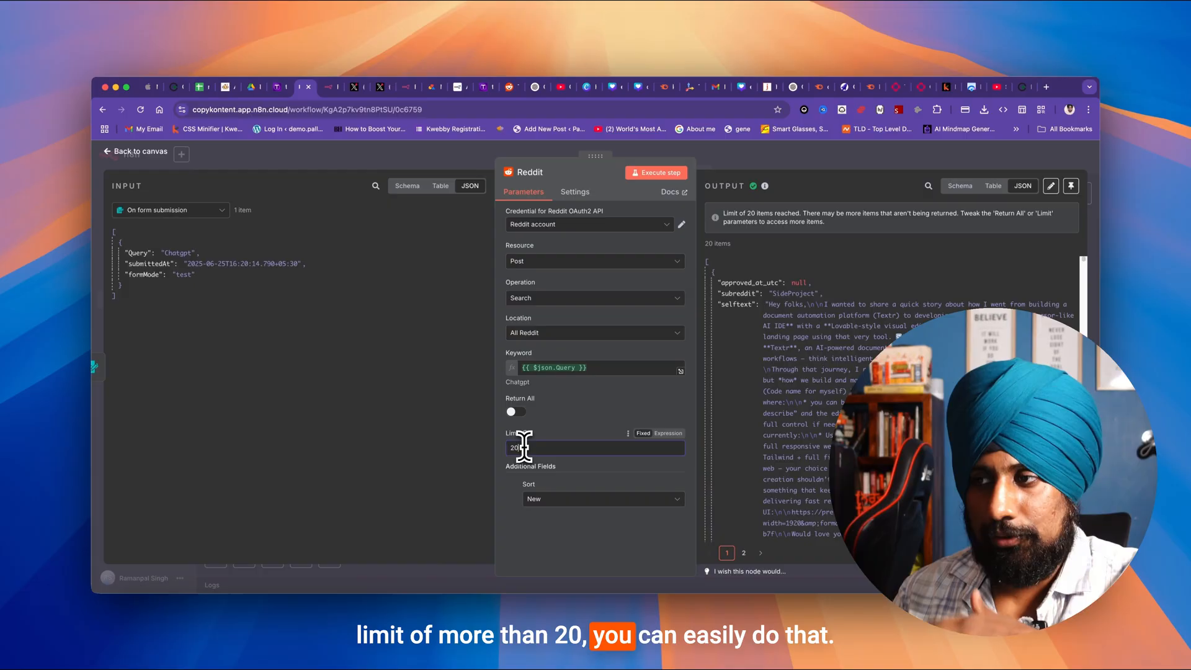
{"action": "left_click", "coordinate": [135, 151]}
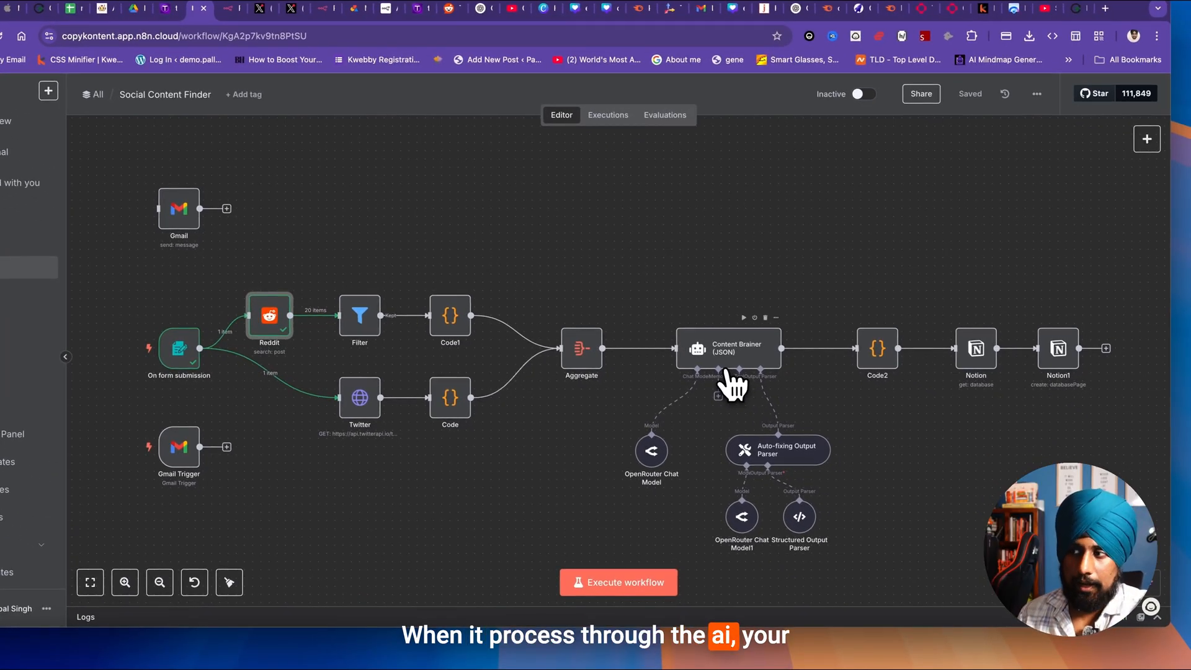
Step: Choose the AI model for the Content Brainer chat step
{"action": "double_click", "coordinate": [728, 348]}
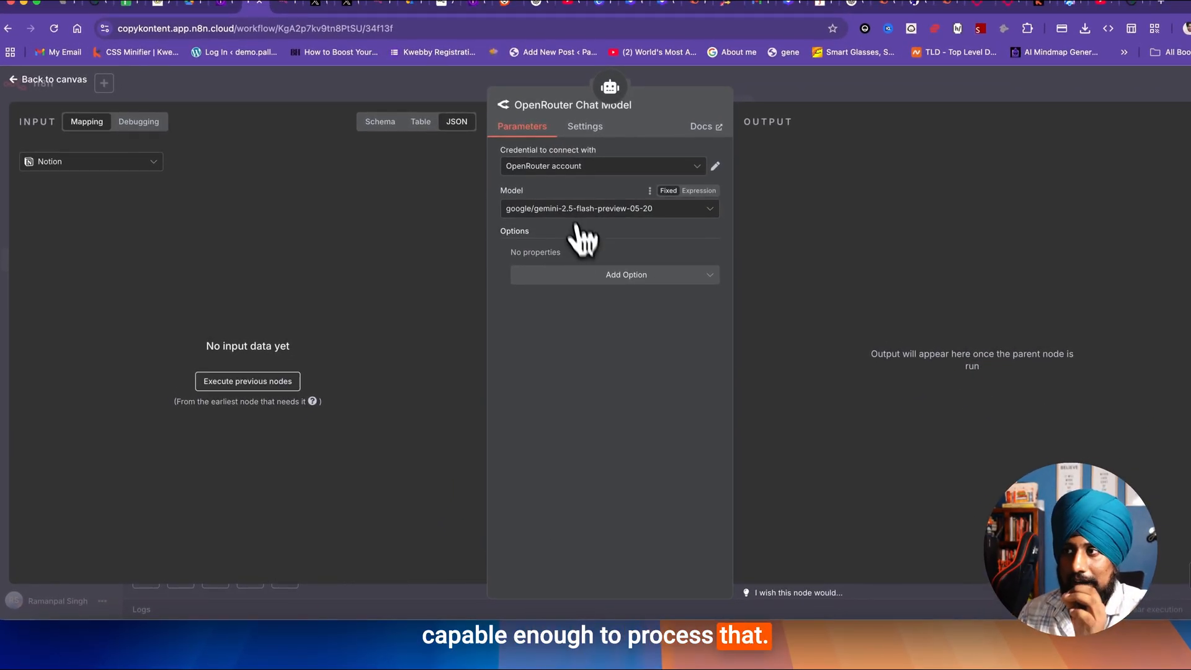
{"action": "left_click", "coordinate": [603, 433]}
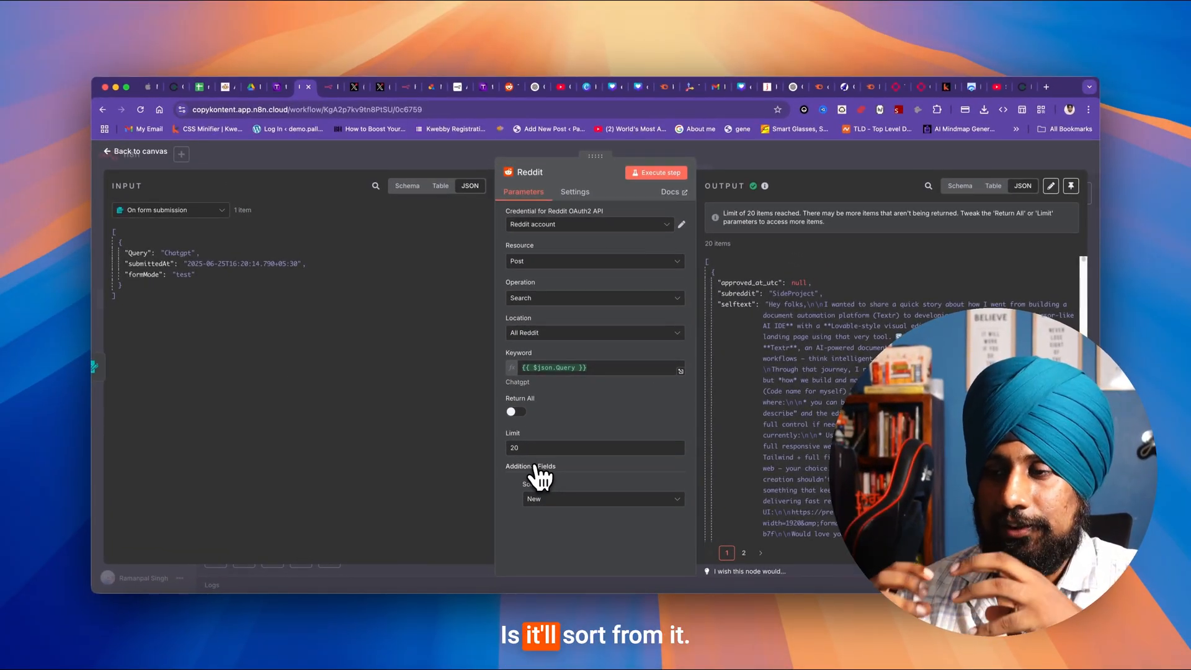
{"action": "left_click", "coordinate": [600, 499]}
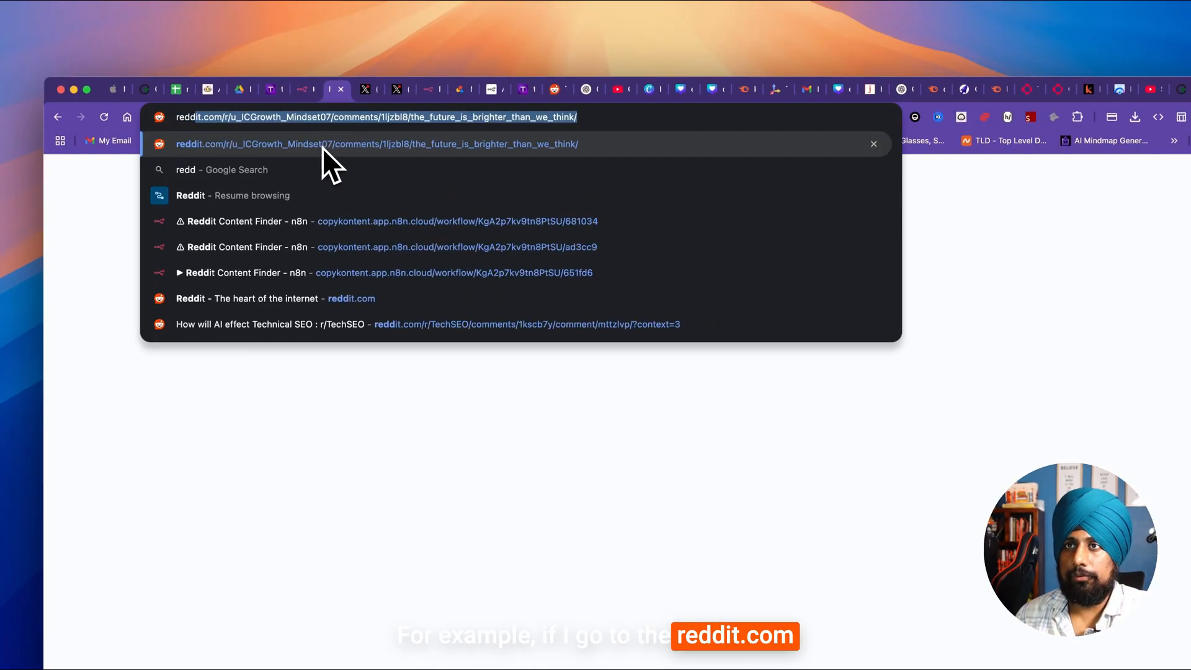
Step: On reddit.com, search for chatgpt and sort the results by New
{"action": "type", "text": "reddit.com"}
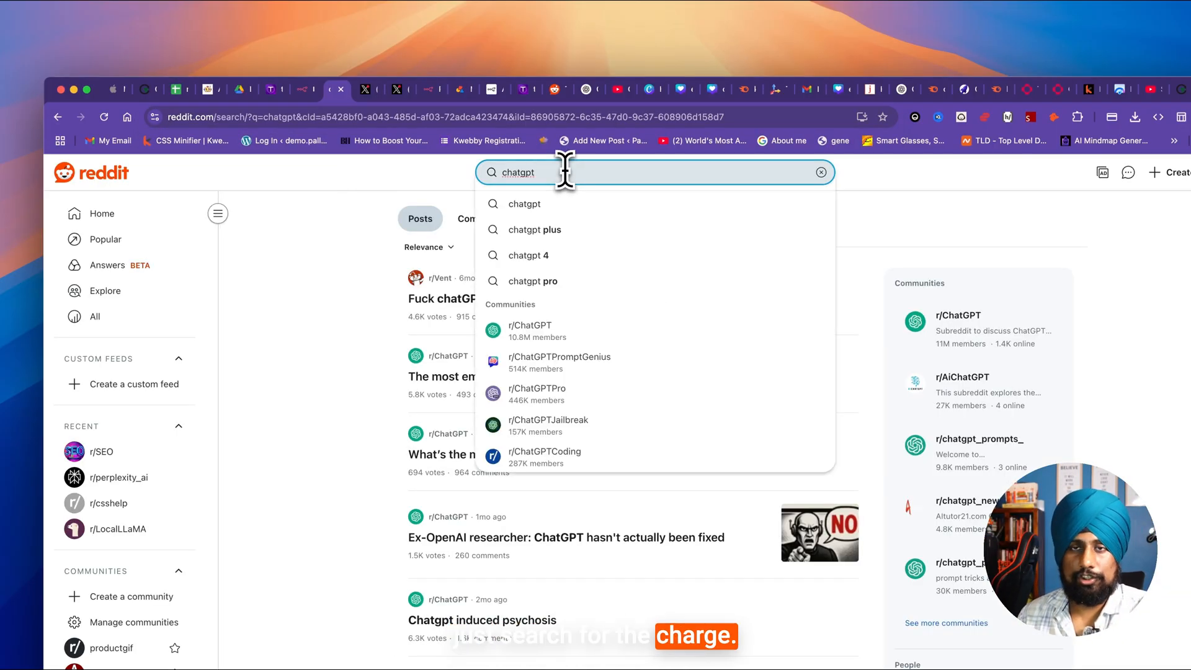
{"action": "left_click", "coordinate": [428, 247]}
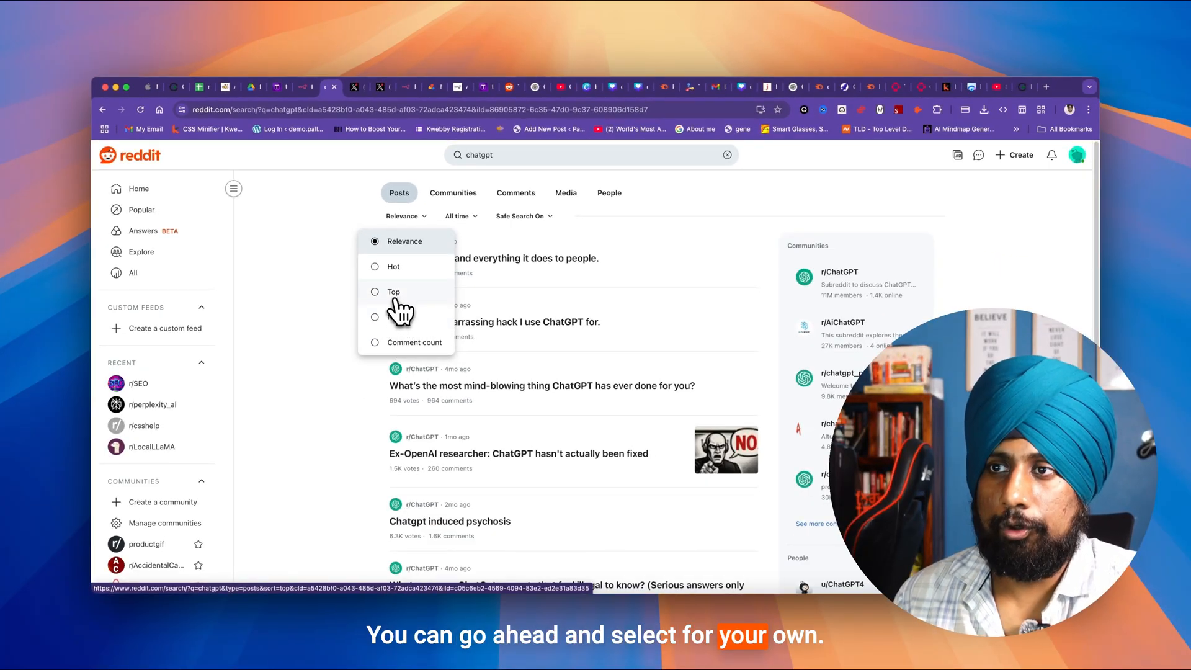
{"action": "left_click", "coordinate": [394, 316]}
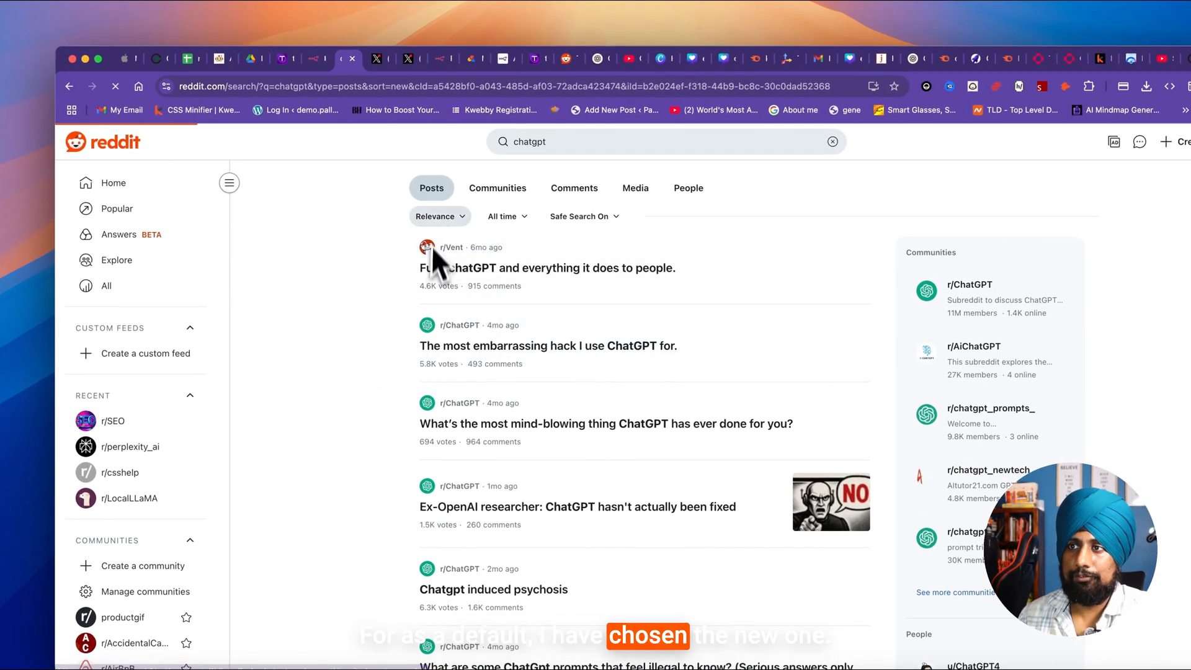
{"action": "left_click", "coordinate": [434, 216]}
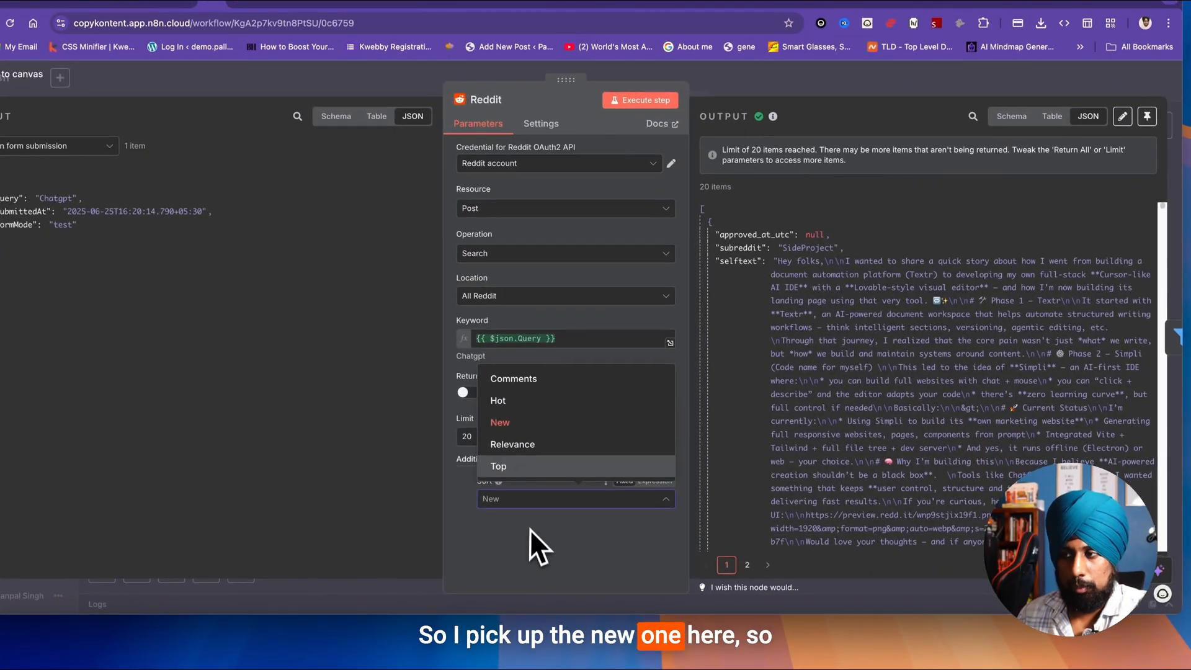
Step: Set the Reddit step's Sort to New and view its fetched results
{"action": "left_click", "coordinate": [499, 422]}
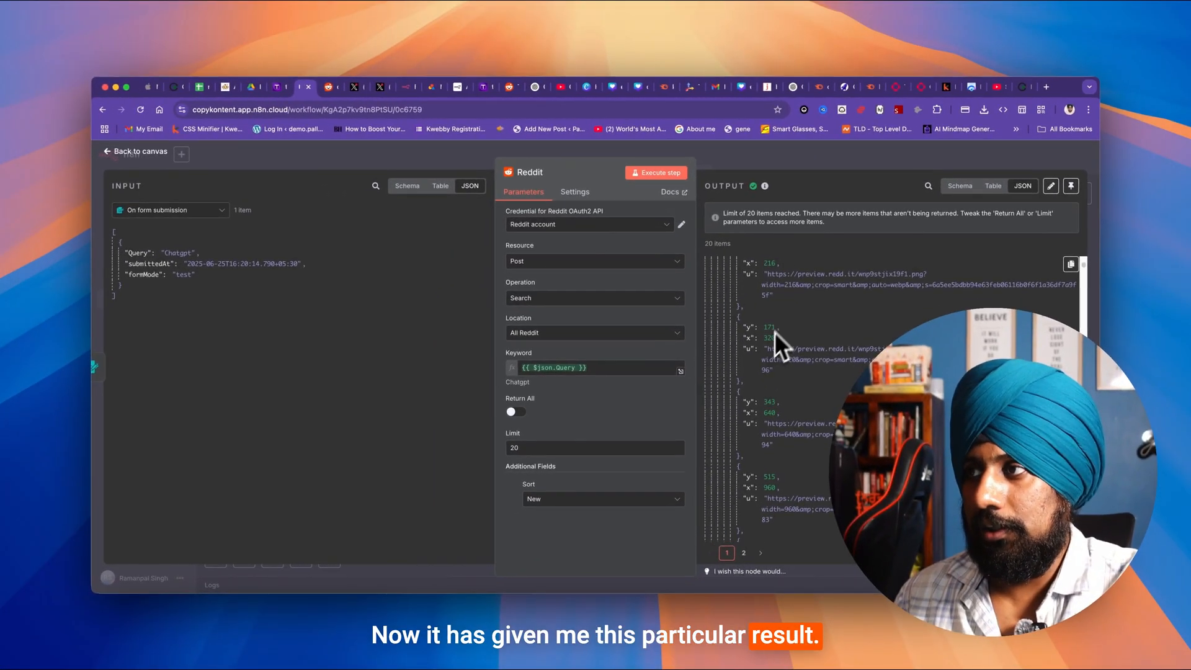
{"action": "mouse_move", "coordinate": [787, 326]}
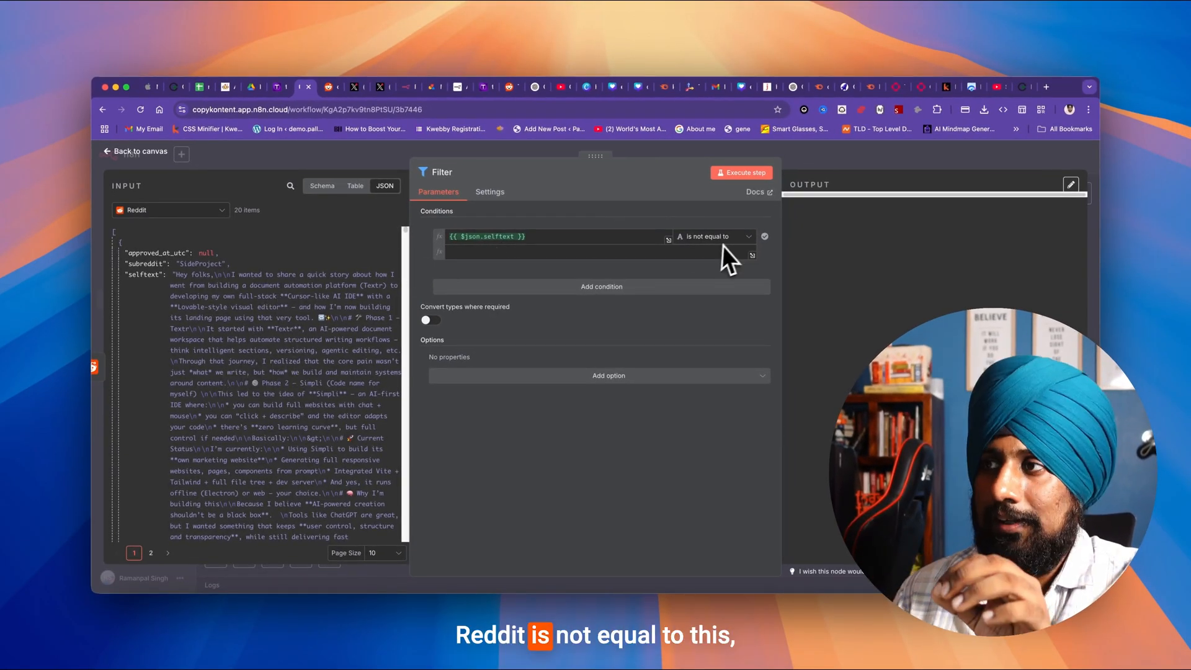
{"action": "mouse_move", "coordinate": [759, 176]}
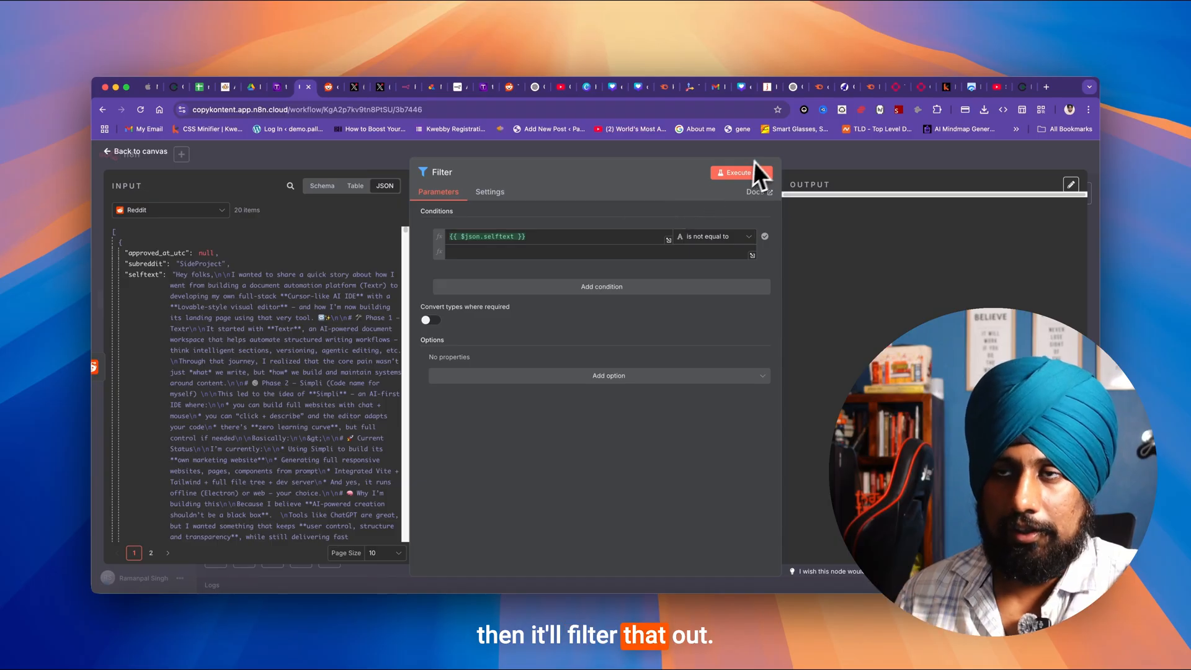
Step: Run the Filter (selftext not empty), Code1 merge and Aggregate steps combining Twitter and Reddit text
{"action": "left_click", "coordinate": [737, 172]}
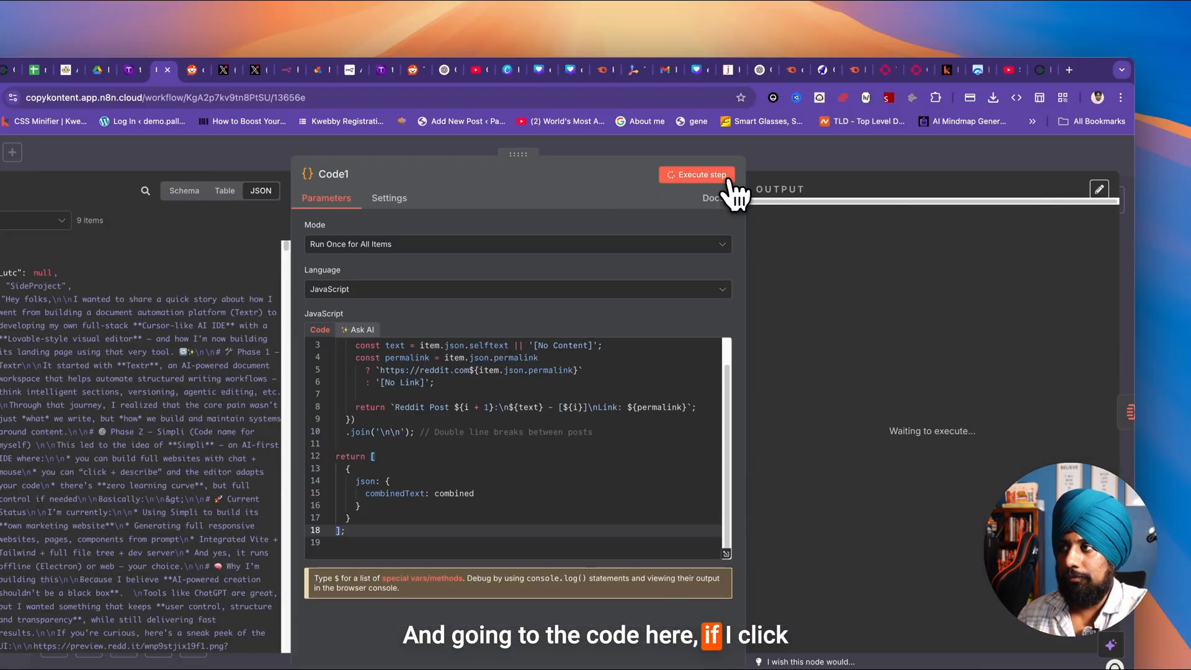
{"action": "left_click", "coordinate": [695, 175]}
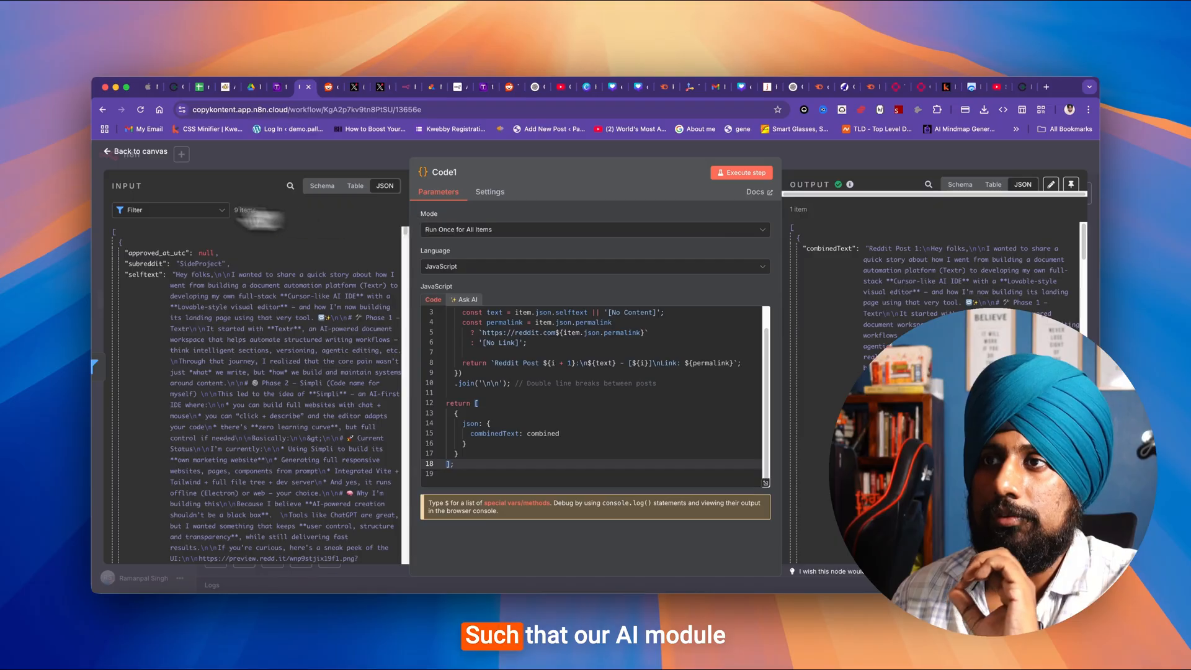
{"action": "left_click", "coordinate": [134, 152]}
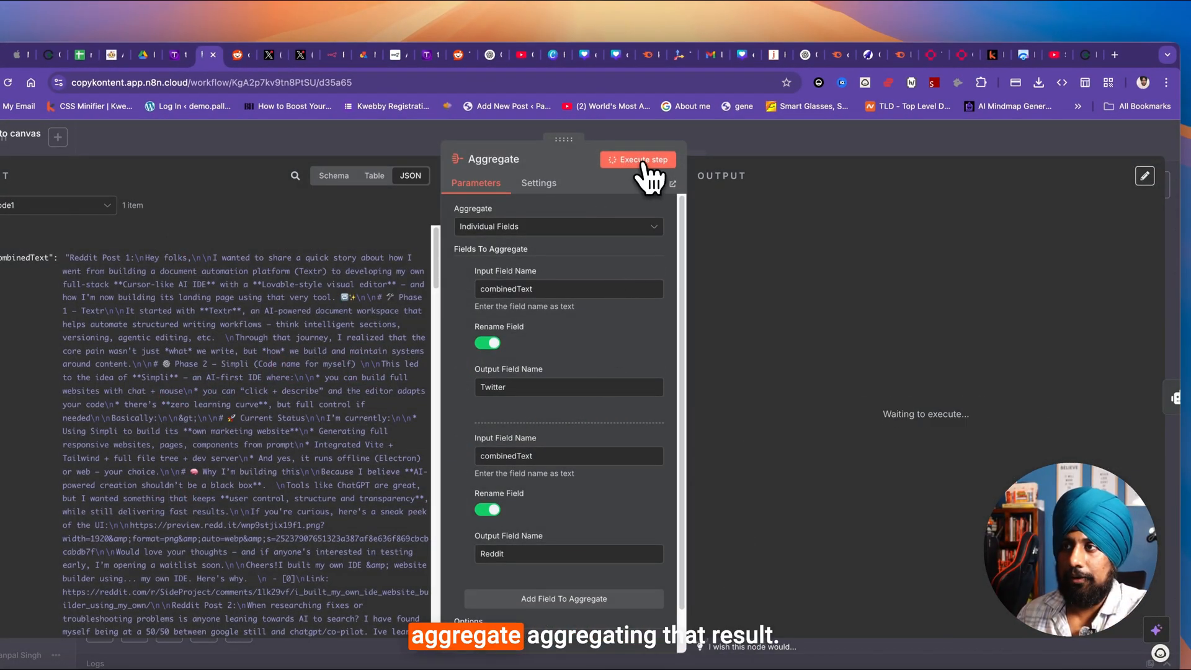
{"action": "left_click", "coordinate": [640, 158]}
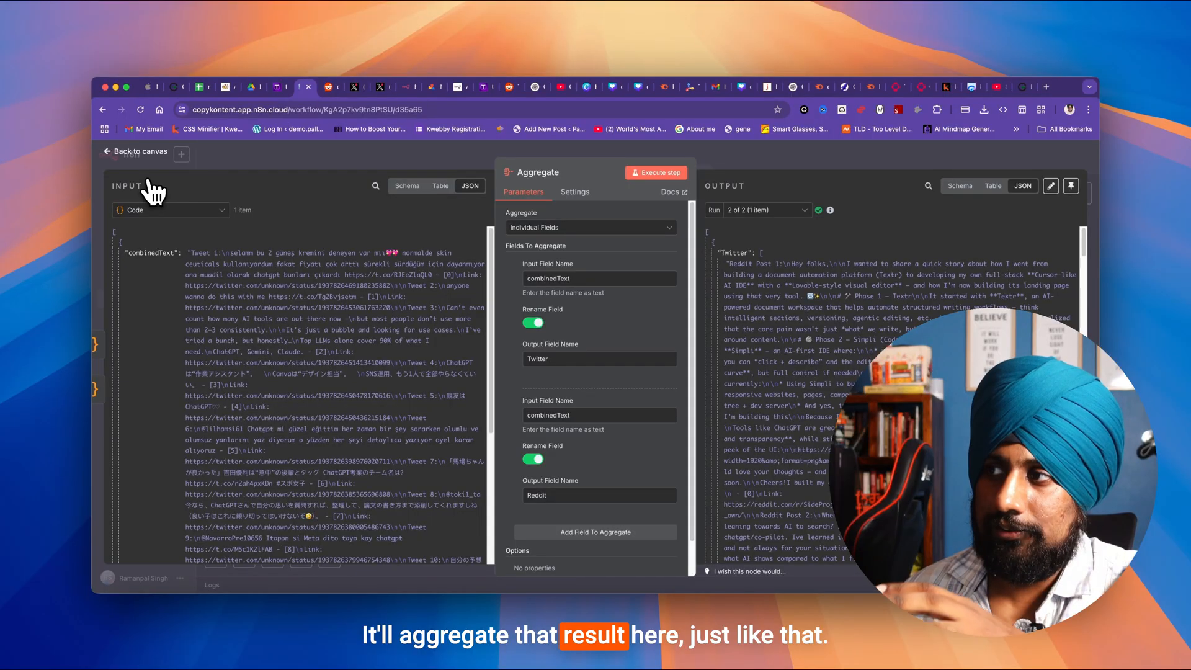
{"action": "scroll", "scroll_direction": "down", "scroll_amount": 3}
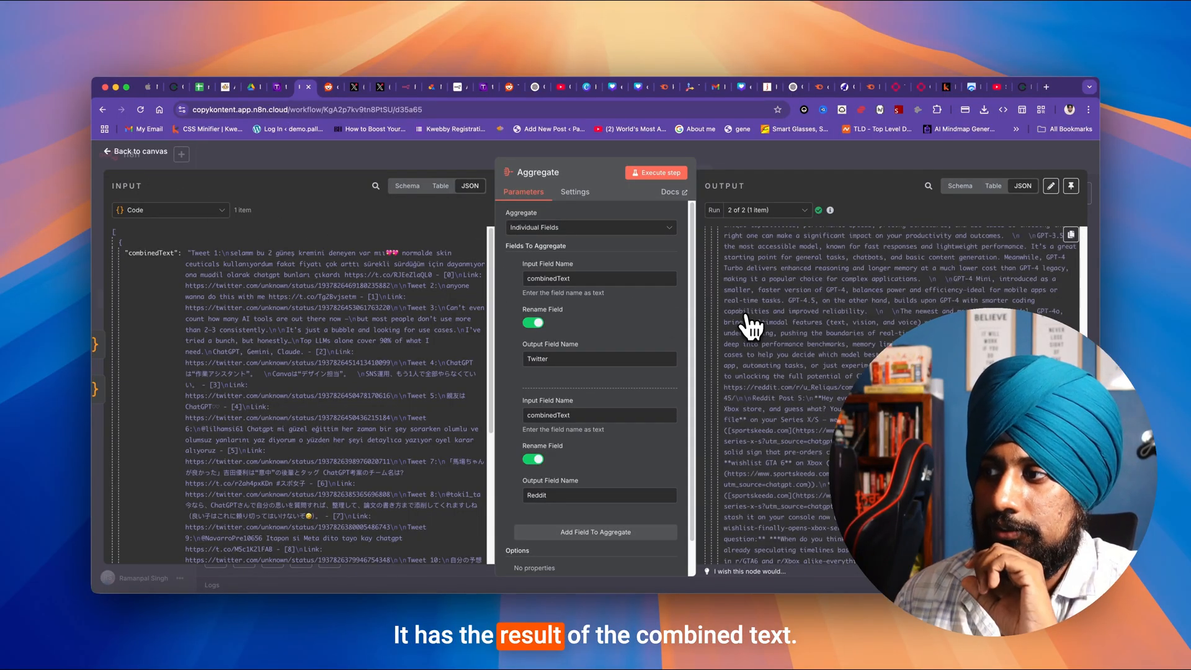
{"action": "left_click", "coordinate": [134, 152]}
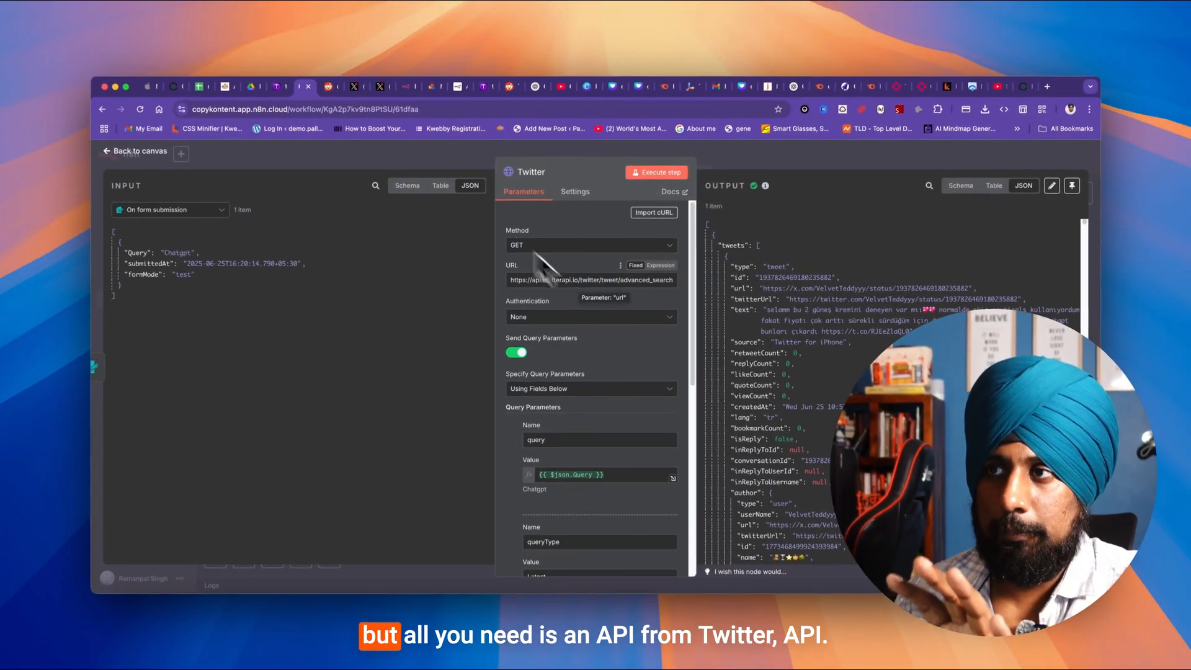
{"action": "mouse_move", "coordinate": [589, 293]}
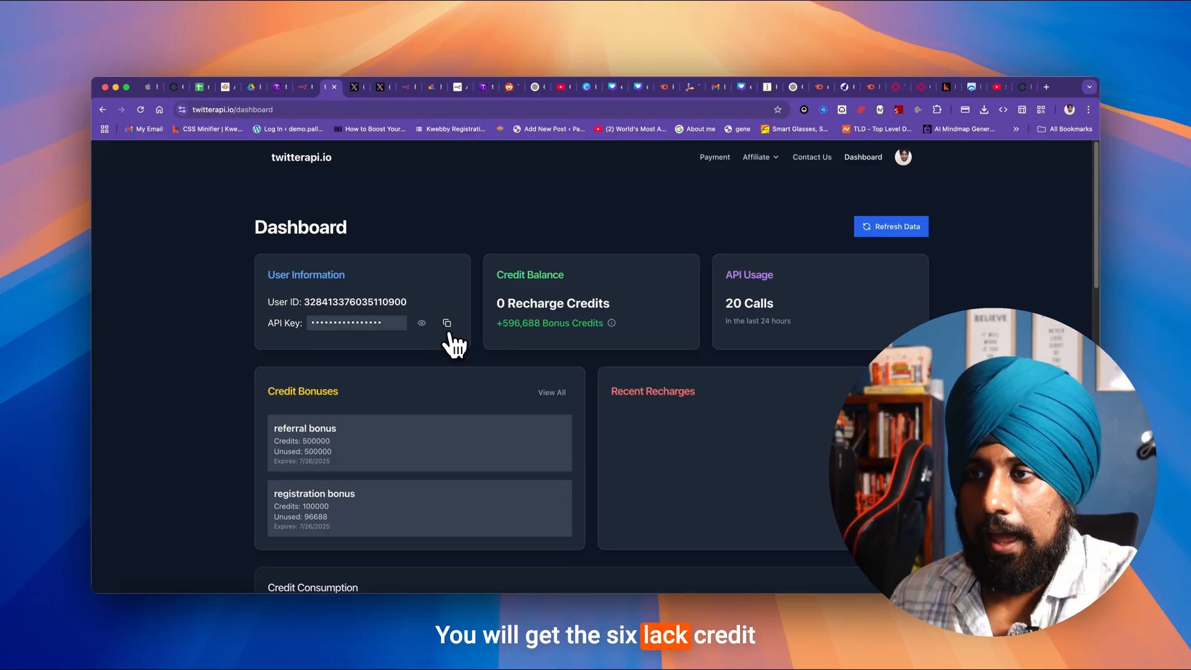
{"action": "mouse_move", "coordinate": [377, 148]}
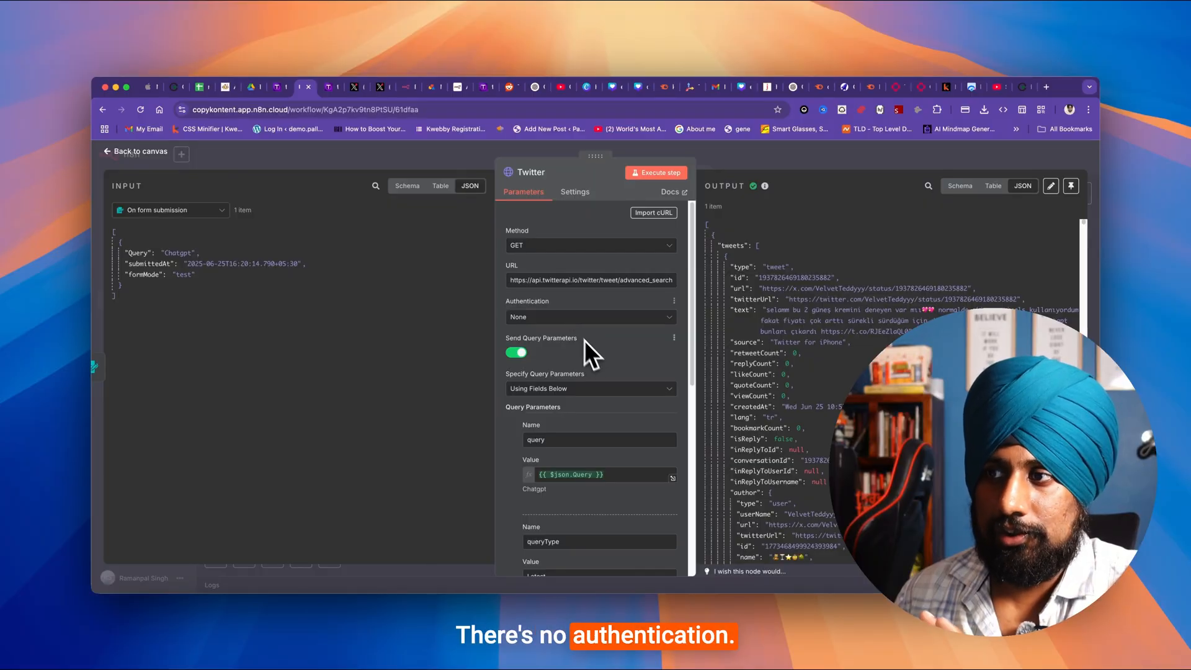
Step: Scroll through the Twitter HTTP Request step's advanced_search settings and output
{"action": "scroll", "scroll_direction": "down", "scroll_amount": 3}
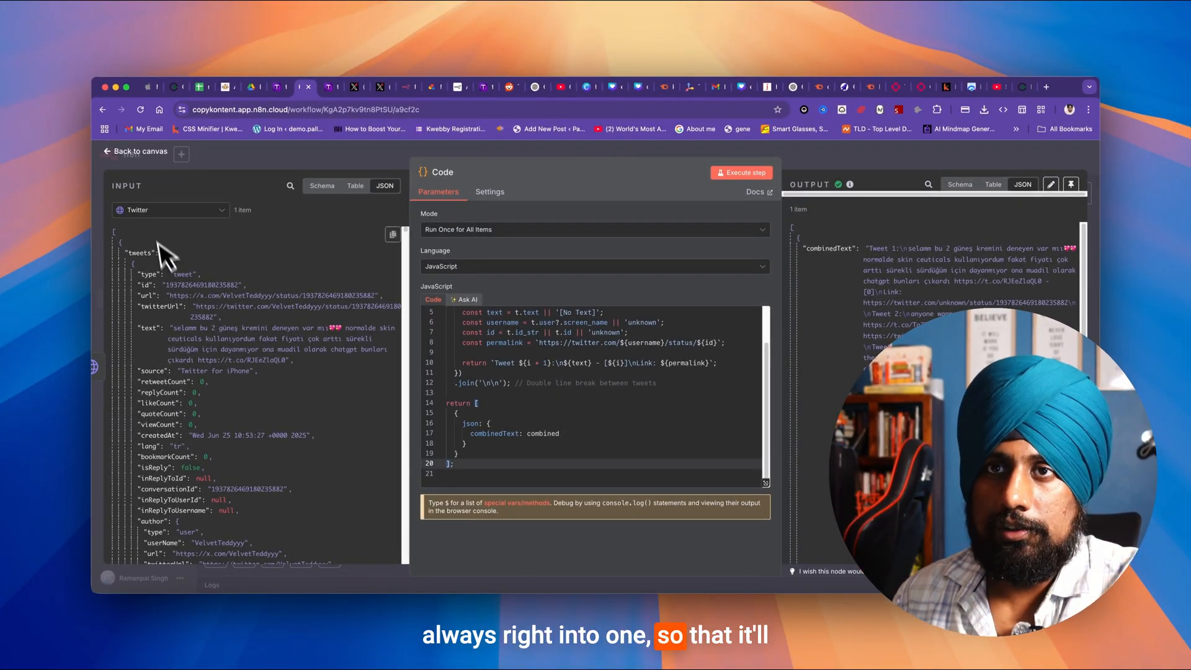
Step: Review the Content Brainer (JSON) node's prompt with problem, solution, rating and JSON format instructions
{"action": "left_click", "coordinate": [134, 151]}
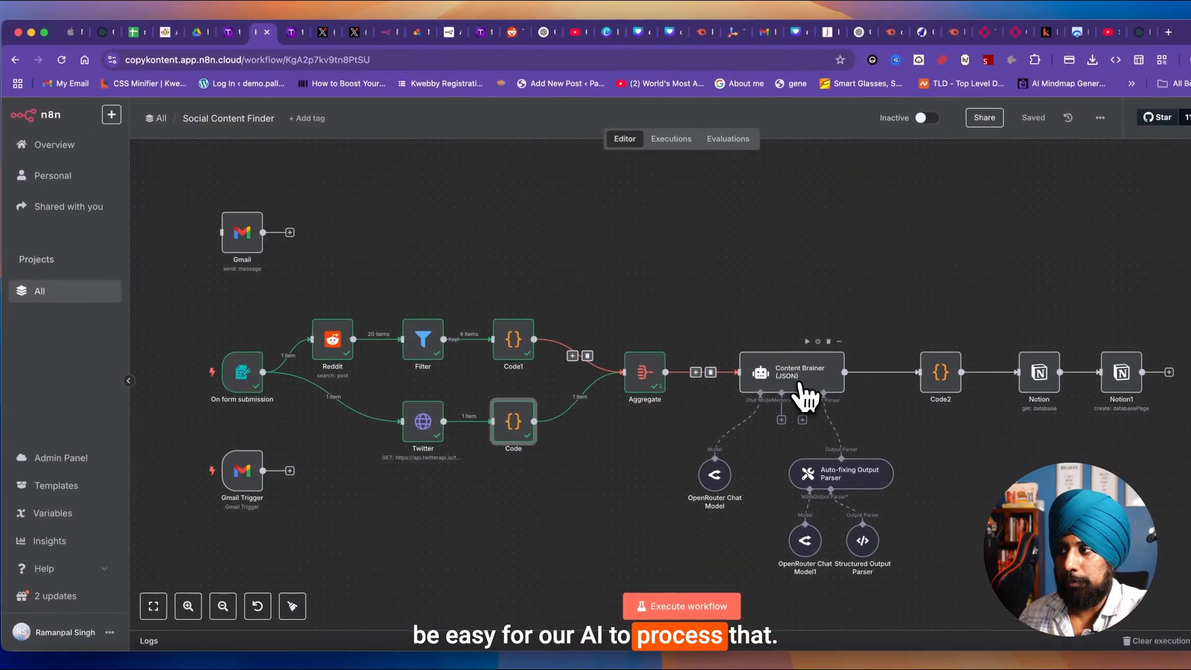
{"action": "double_click", "coordinate": [793, 372]}
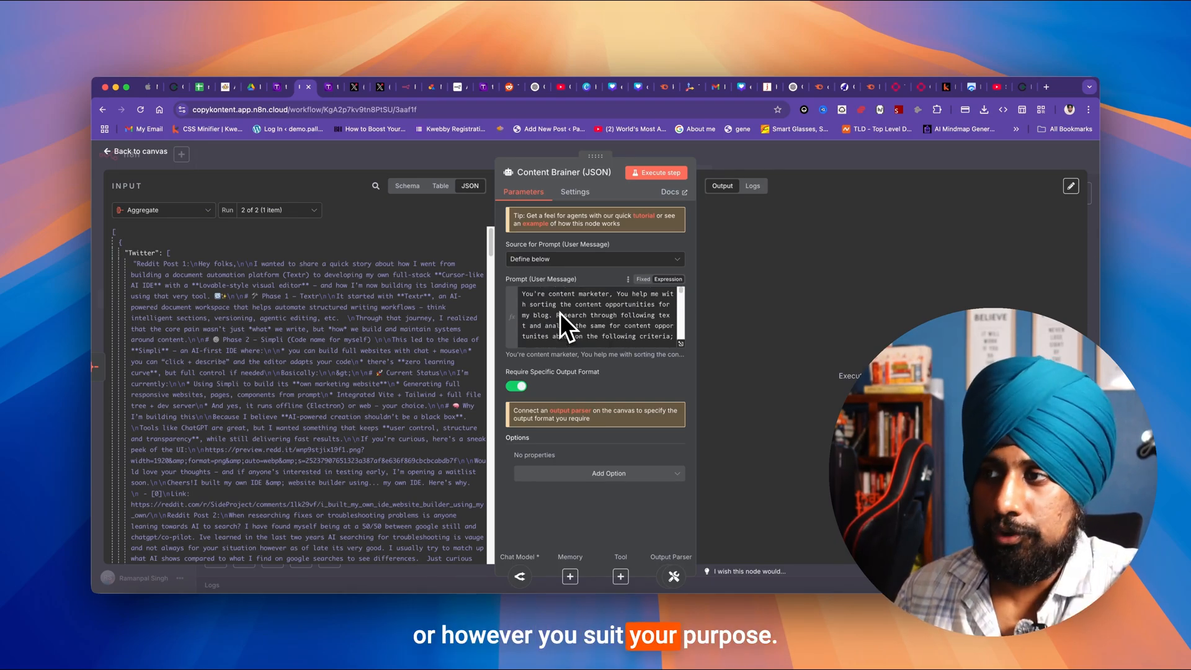
{"action": "scroll", "scroll_direction": "down", "scroll_amount": 3}
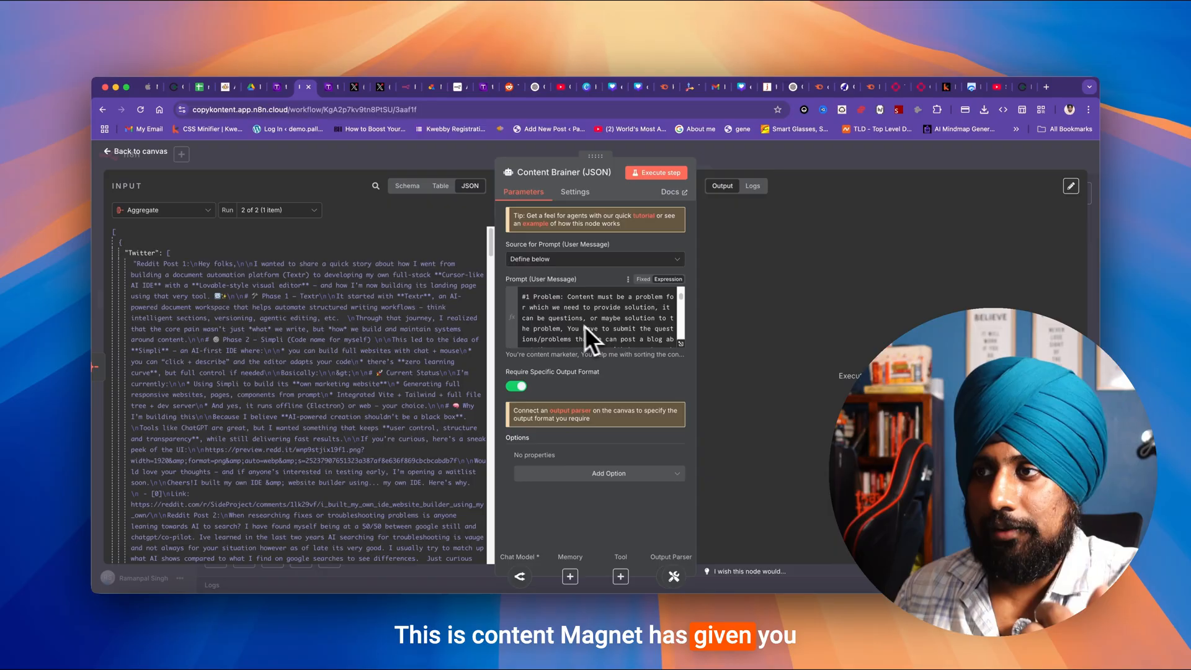
{"action": "scroll", "scroll_direction": "down", "scroll_amount": 3}
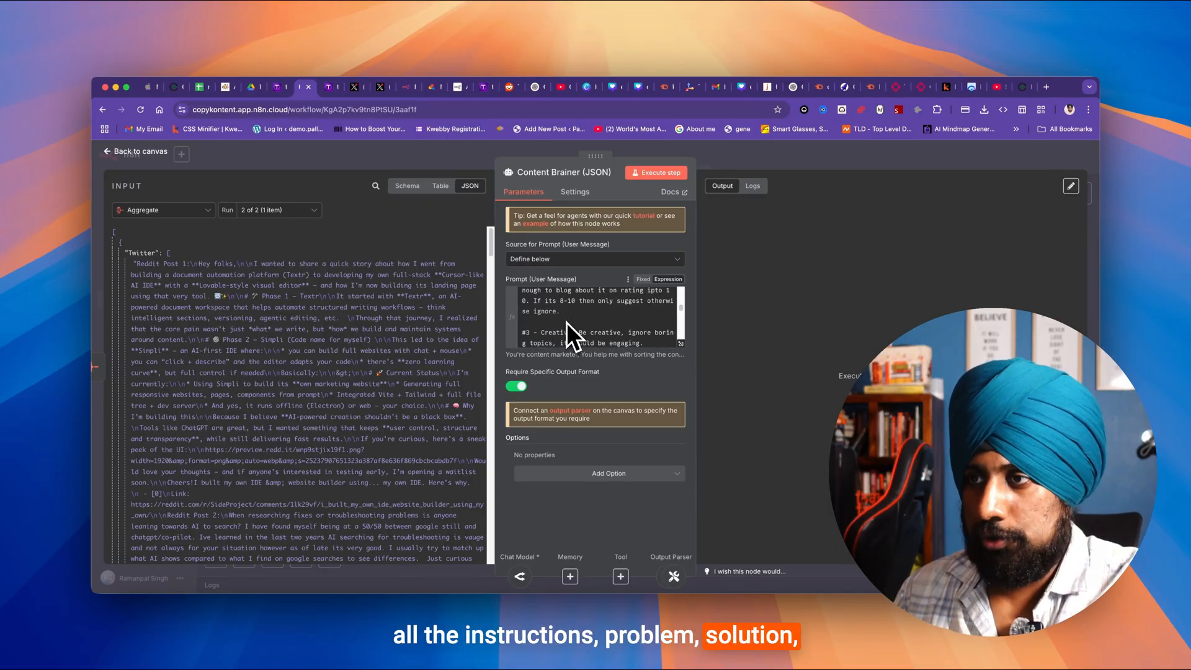
{"action": "scroll", "scroll_direction": "down", "scroll_amount": 3}
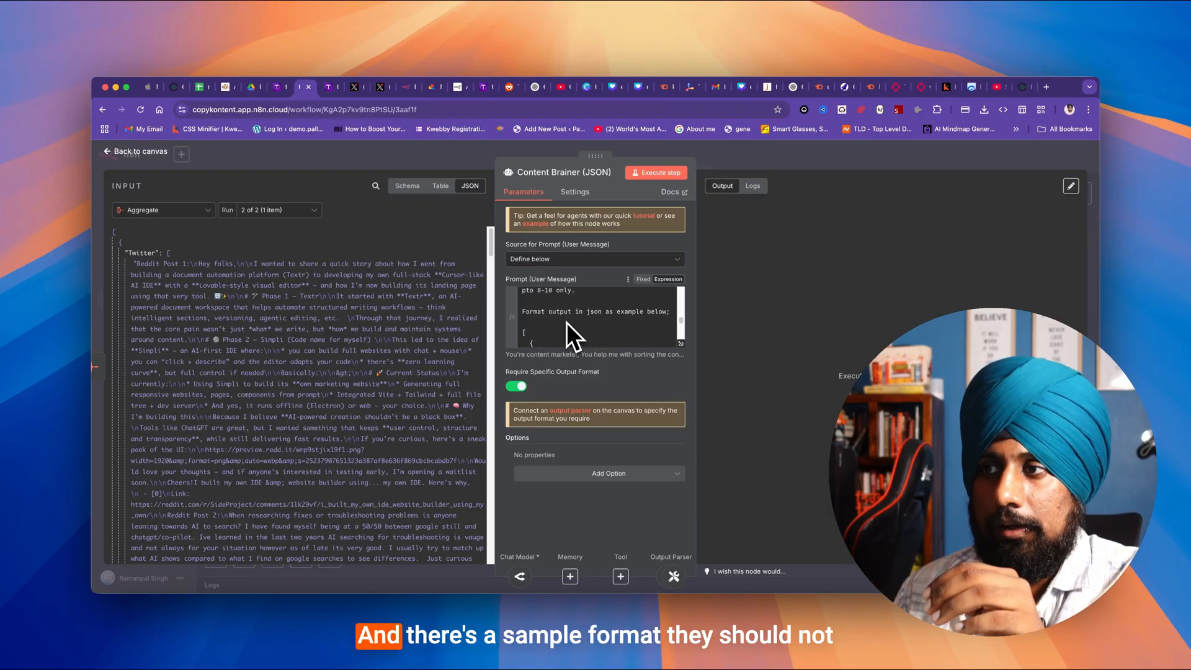
{"action": "scroll", "scroll_direction": "down", "scroll_amount": 3}
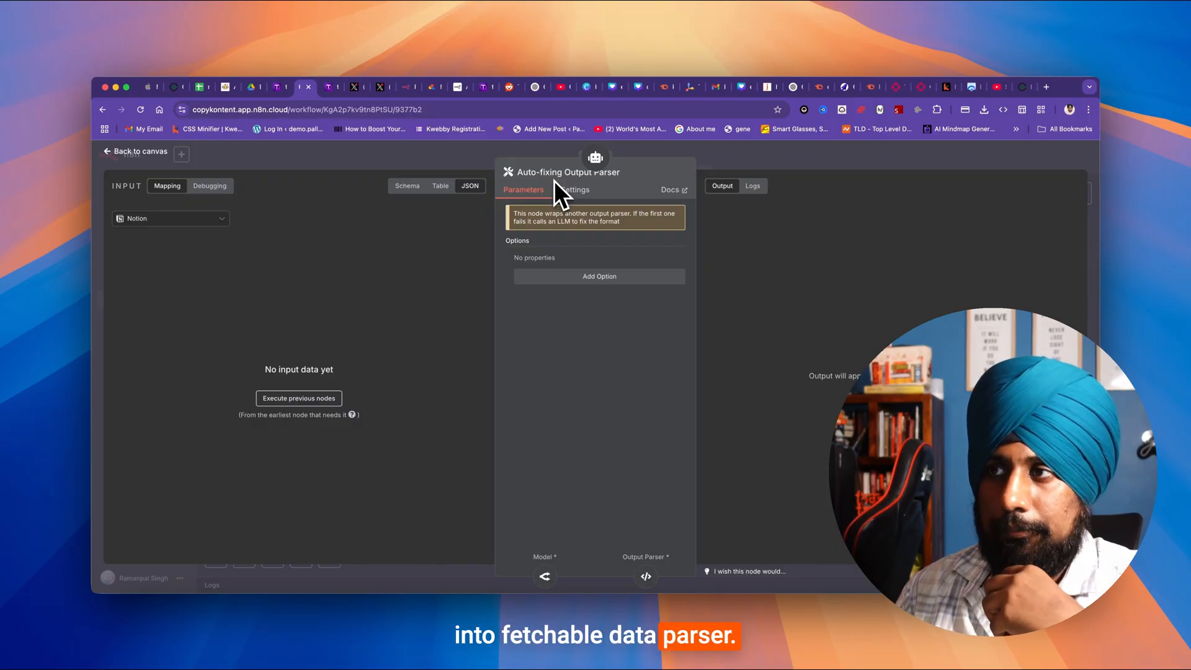
Step: Return from the output parser to the canvas and bring up the Code2 node
{"action": "left_click", "coordinate": [140, 152]}
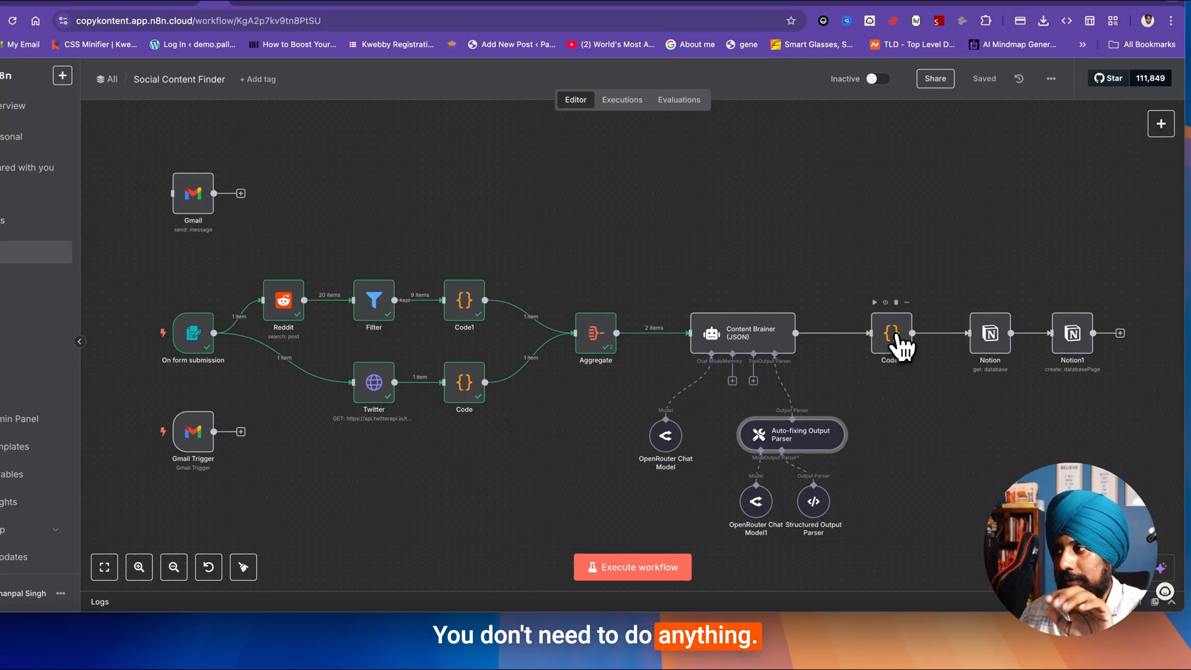
{"action": "double_click", "coordinate": [891, 333]}
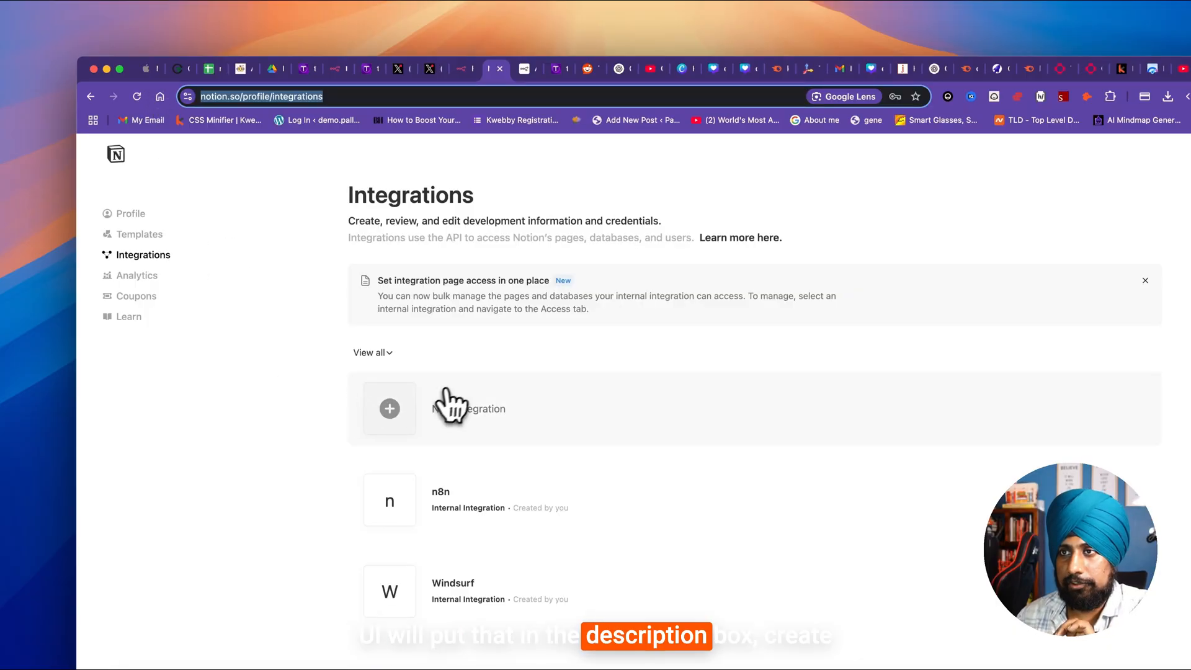
Step: Create a Notion internal integration named n8nAI and view its configuration with the secret
{"action": "left_click", "coordinate": [389, 408]}
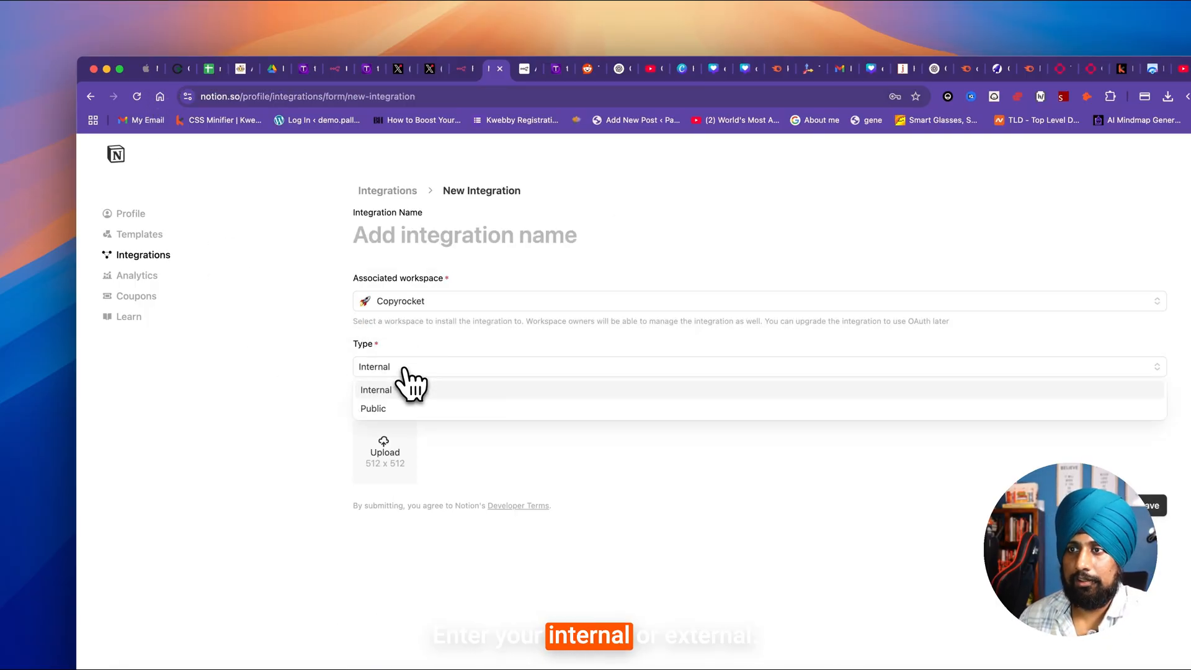
{"action": "left_click", "coordinate": [375, 390]}
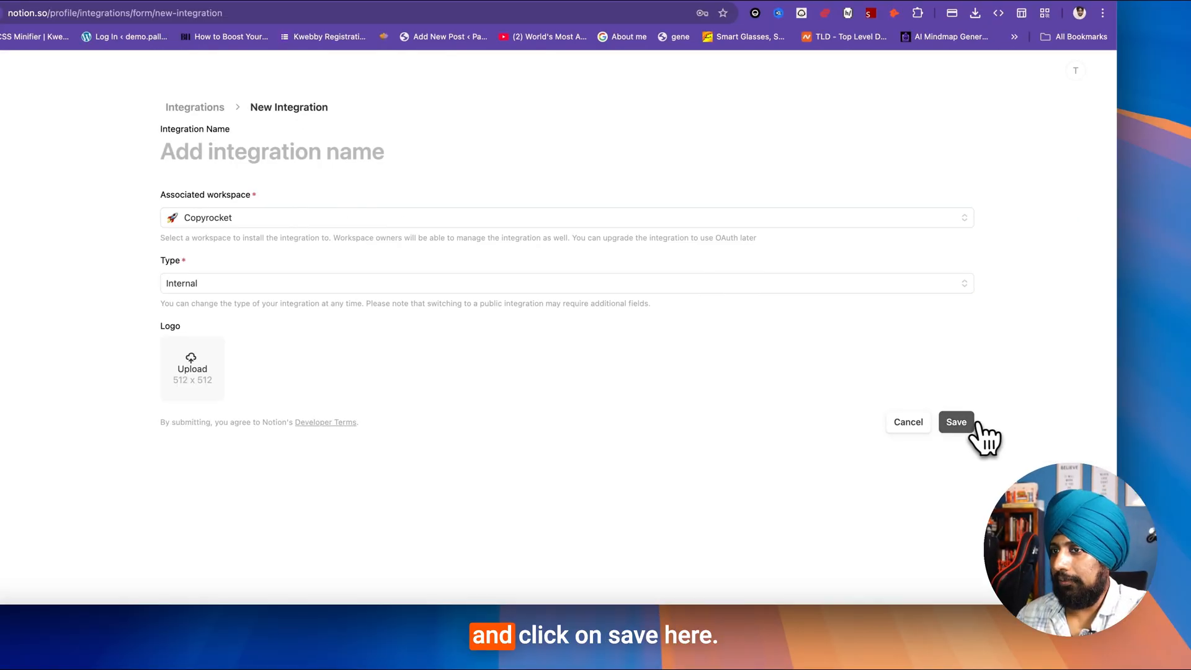
{"action": "type", "text": "n8"}
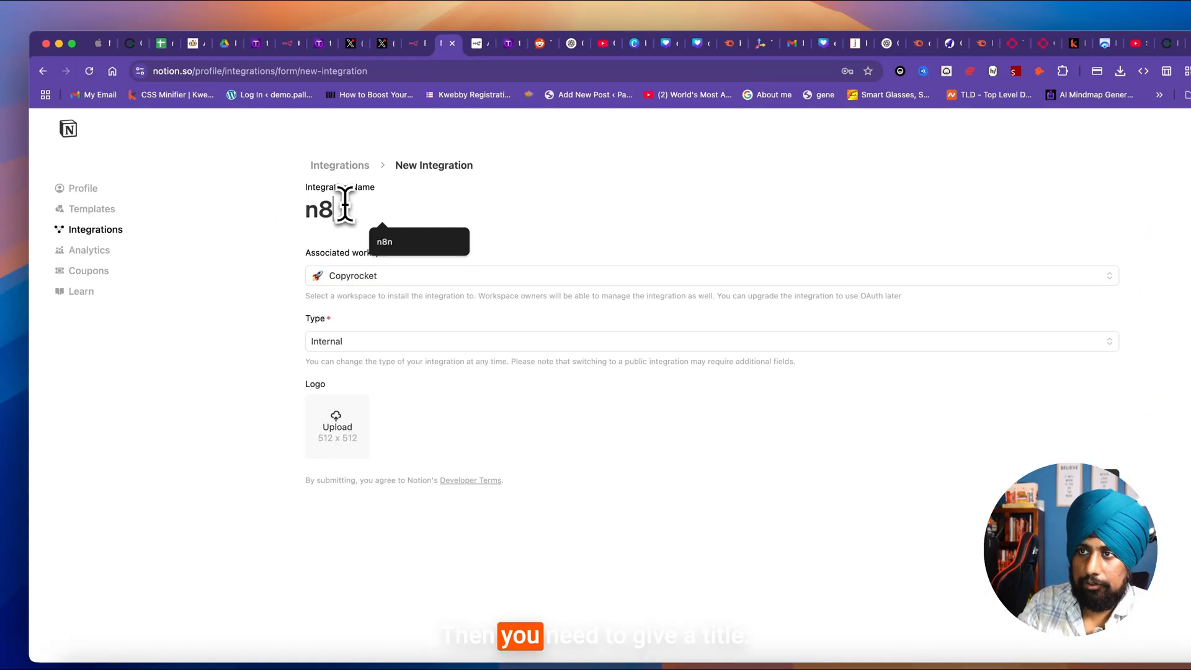
{"action": "left_click", "coordinate": [976, 452]}
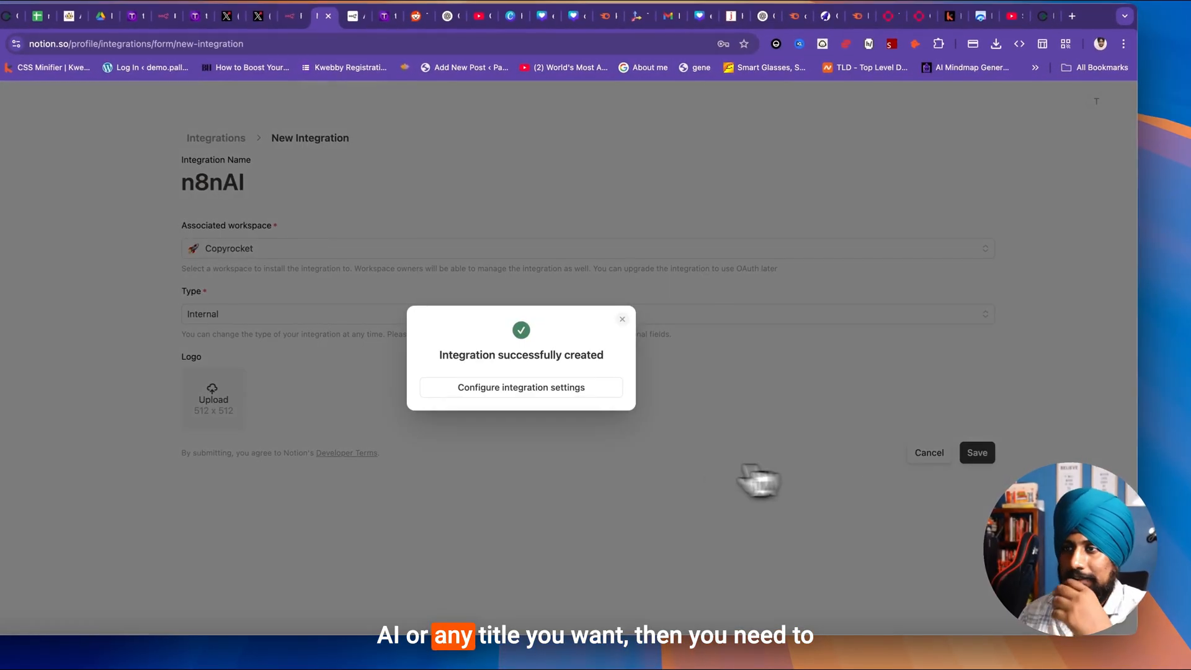
{"action": "left_click", "coordinate": [520, 387]}
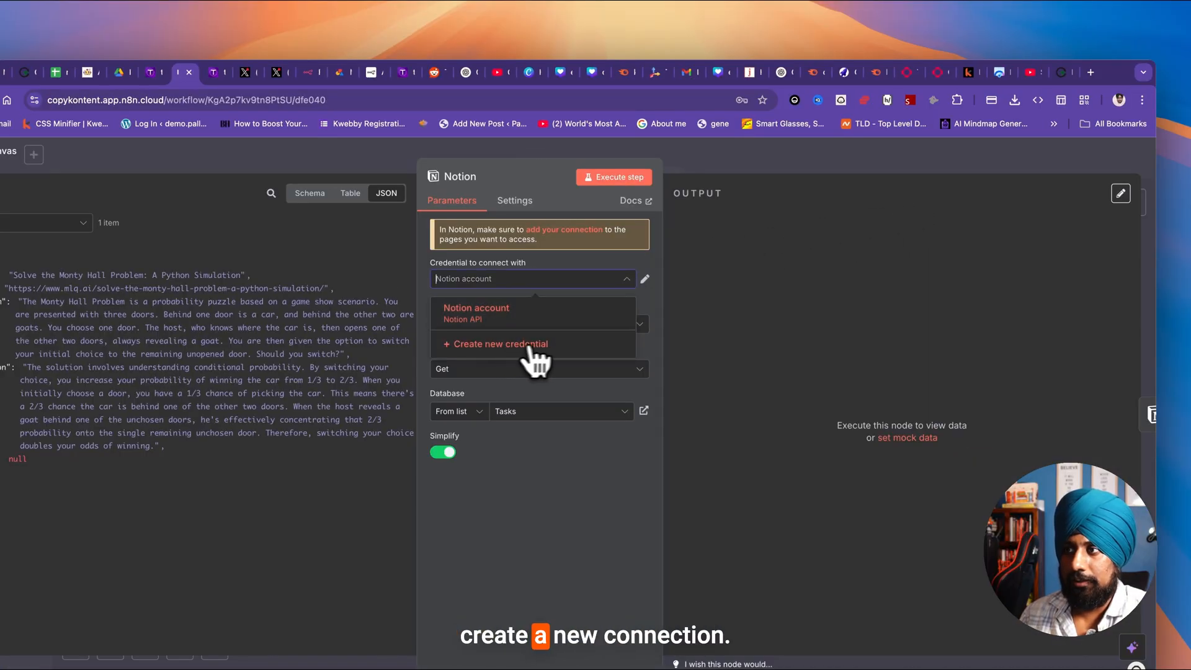
Step: Add the Internal Integration Secret to n8n as a new Notion credential and save it
{"action": "left_click", "coordinate": [499, 344]}
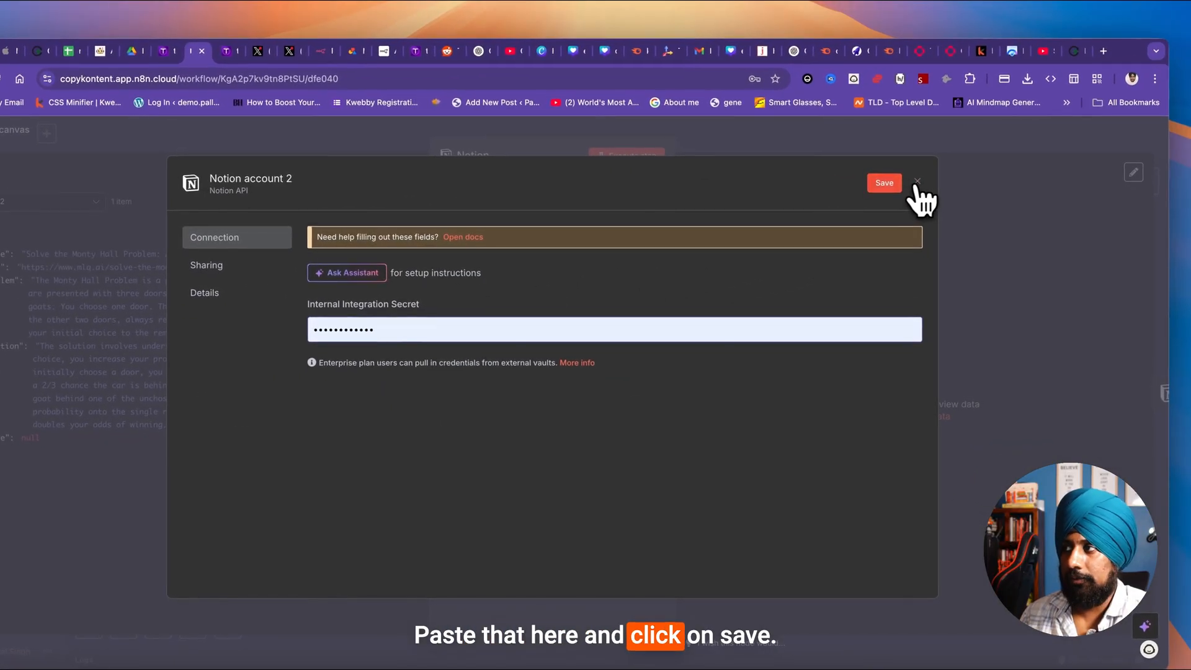
{"action": "left_click", "coordinate": [884, 183]}
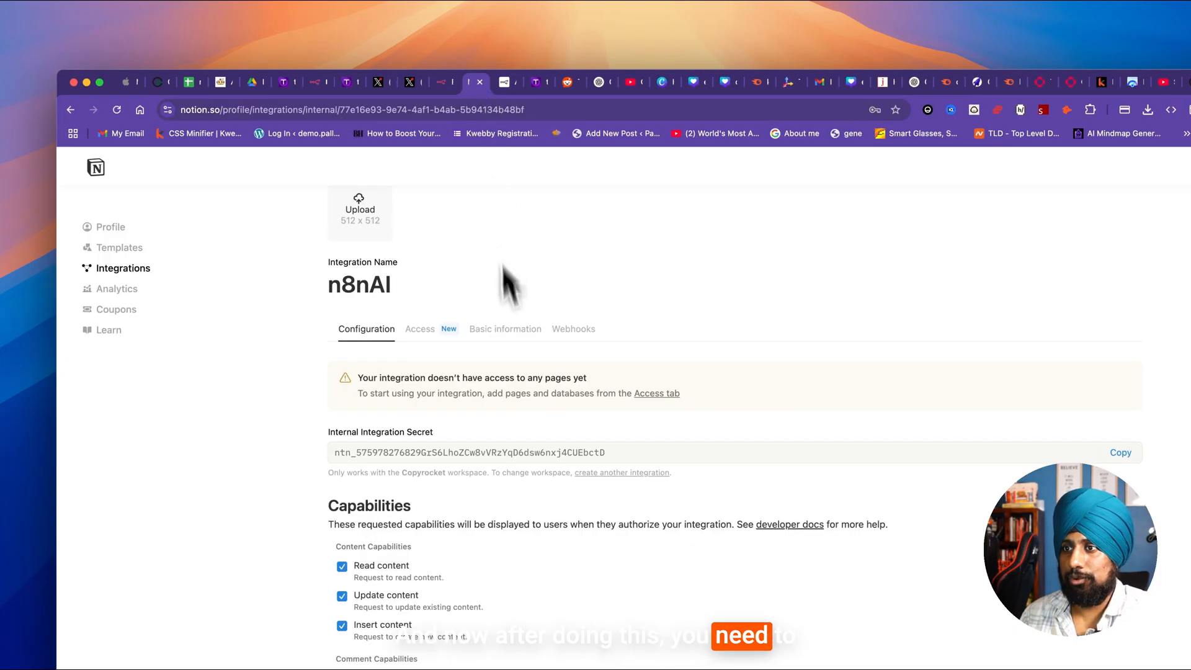
Step: Grant the n8nAI integration 'Read user information without email addresses' and save capabilities
{"action": "scroll", "scroll_direction": "down", "scroll_amount": 3}
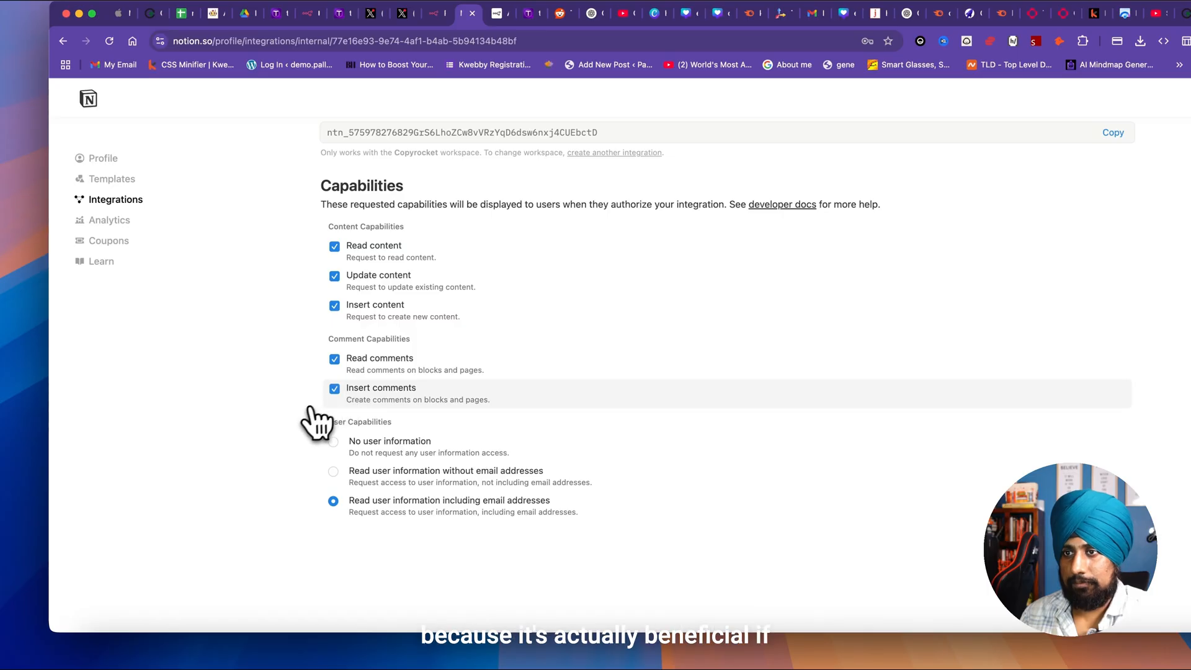
{"action": "mouse_move", "coordinate": [316, 445]}
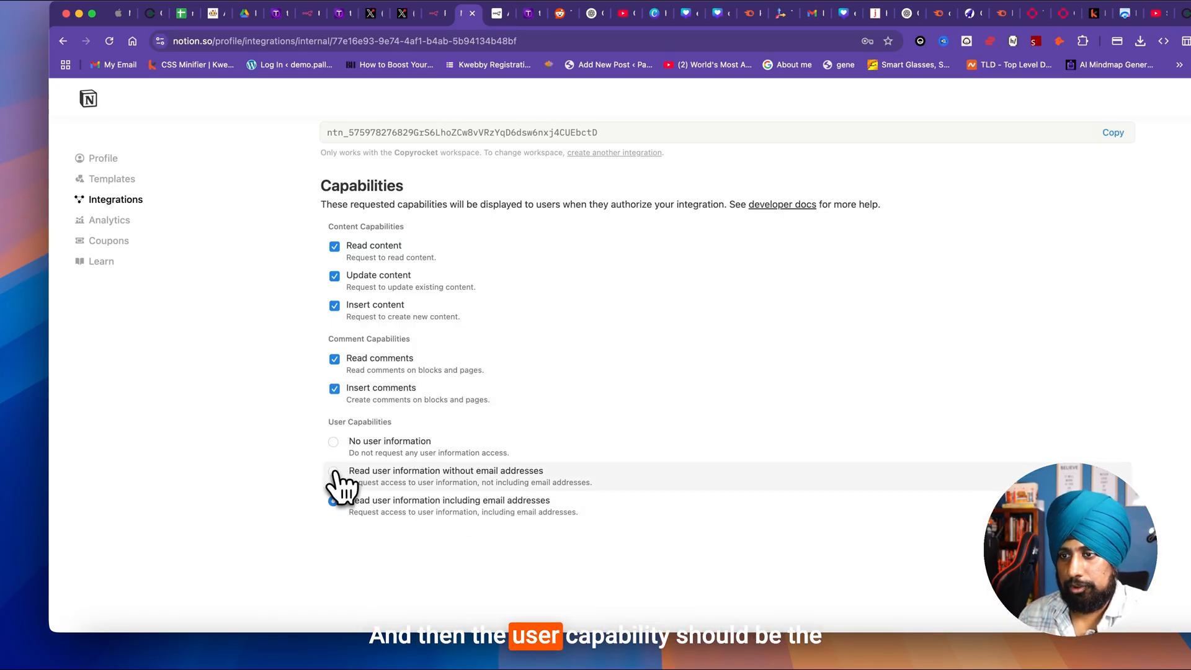
{"action": "left_click", "coordinate": [333, 470]}
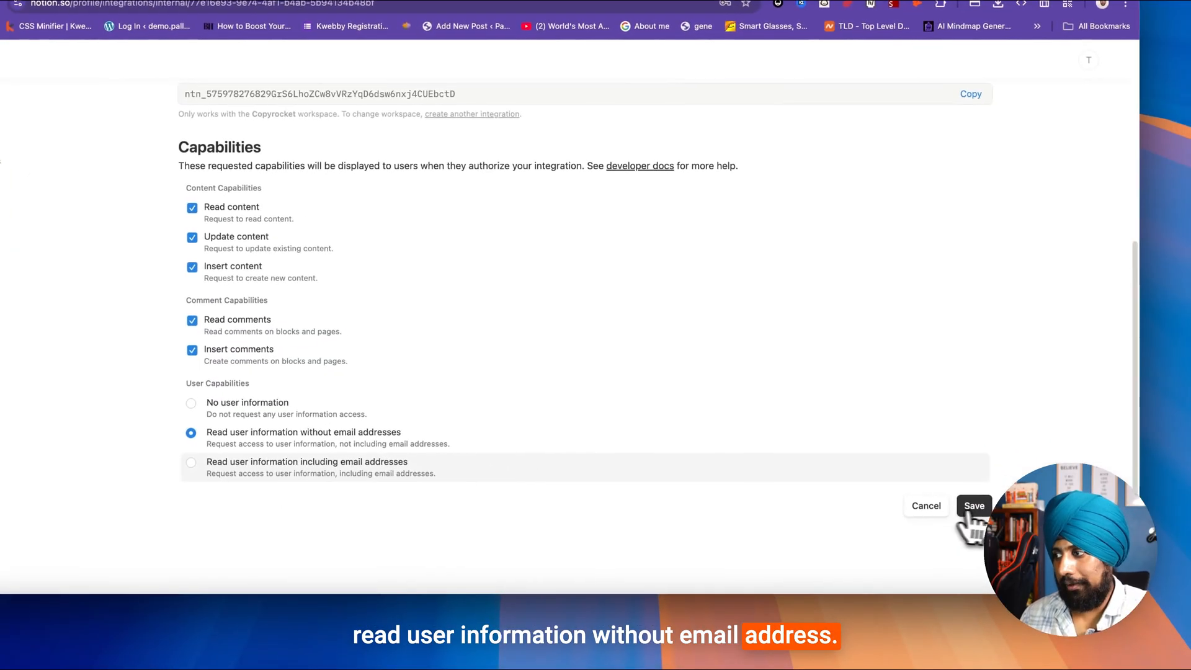
{"action": "left_click", "coordinate": [974, 506]}
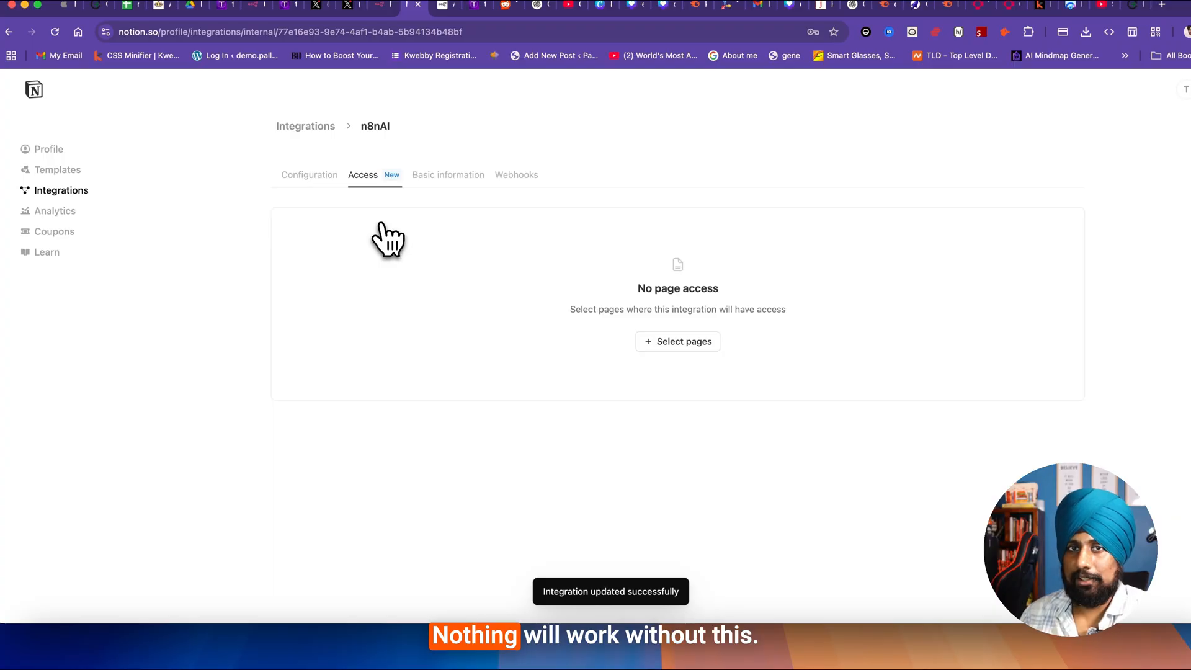
Step: Start selecting accessible pages, expanding Teamspace and including General
{"action": "left_click", "coordinate": [677, 341]}
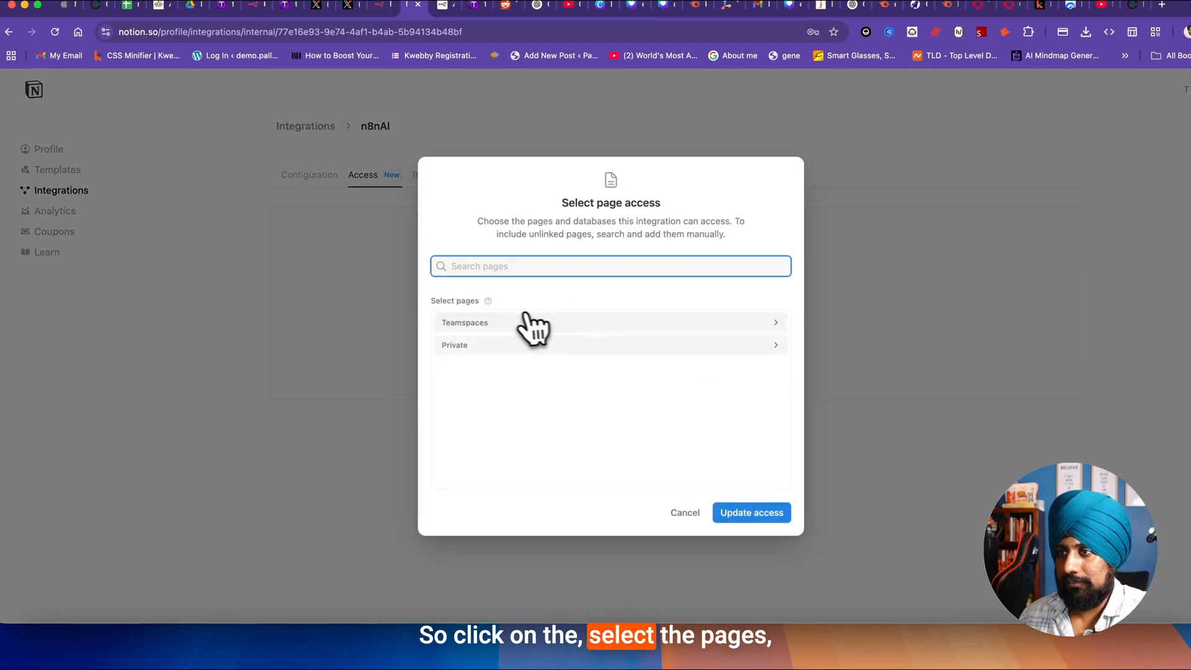
{"action": "left_click", "coordinate": [611, 322]}
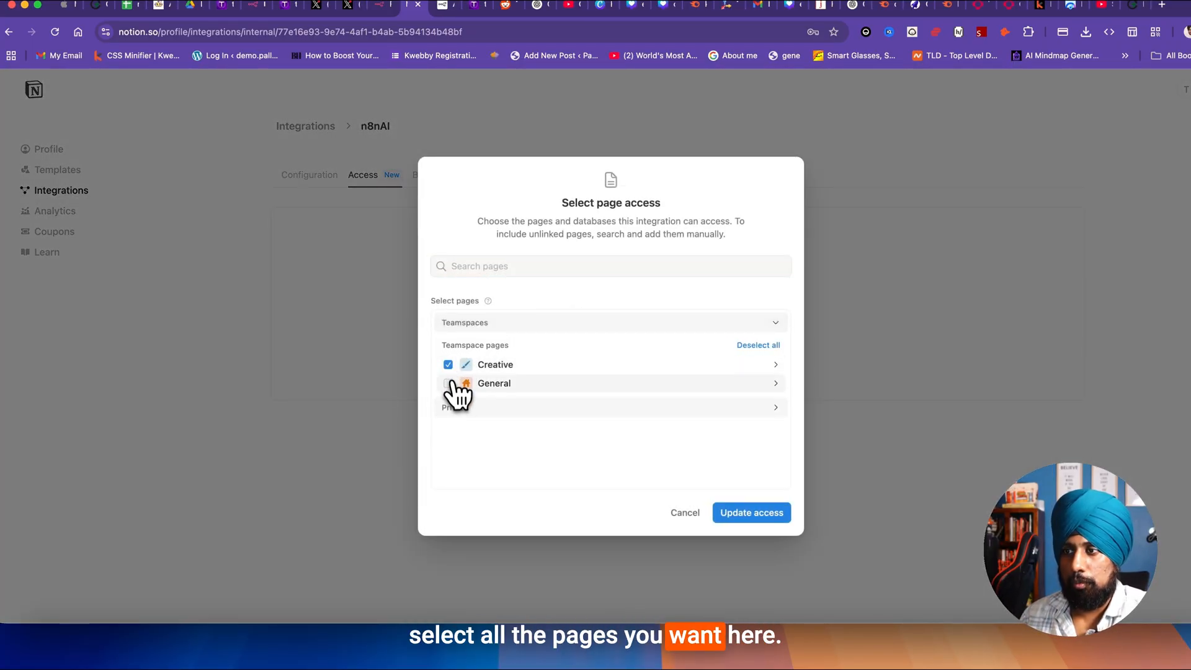
{"action": "left_click", "coordinate": [448, 384]}
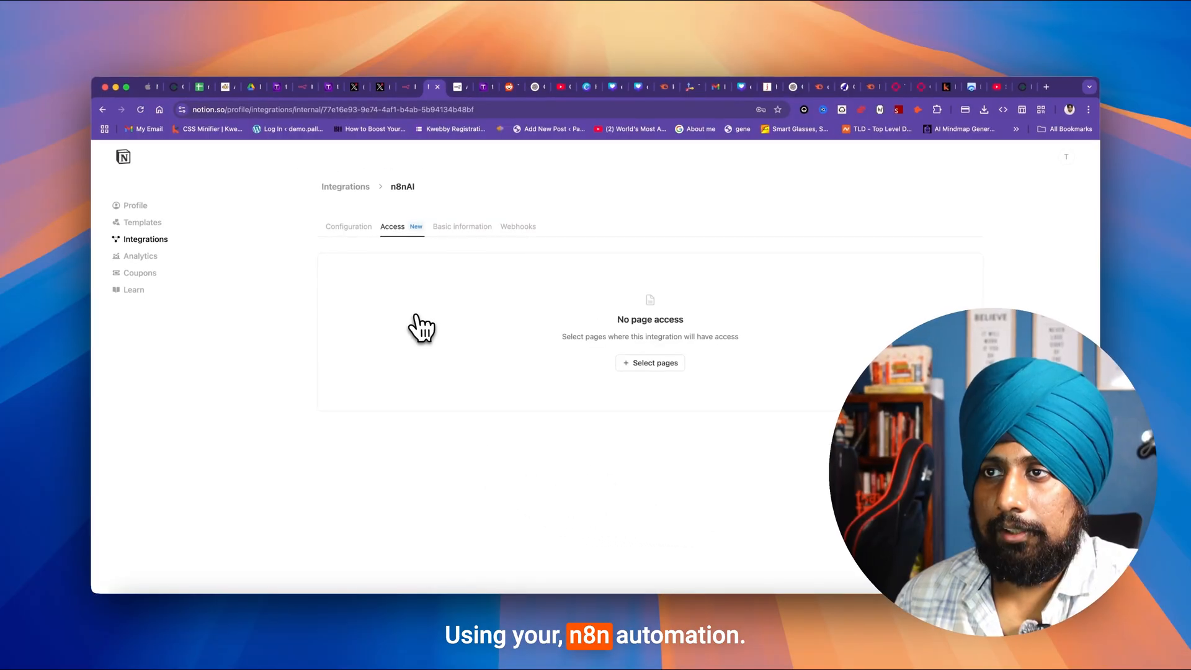
{"action": "mouse_move", "coordinate": [397, 269]}
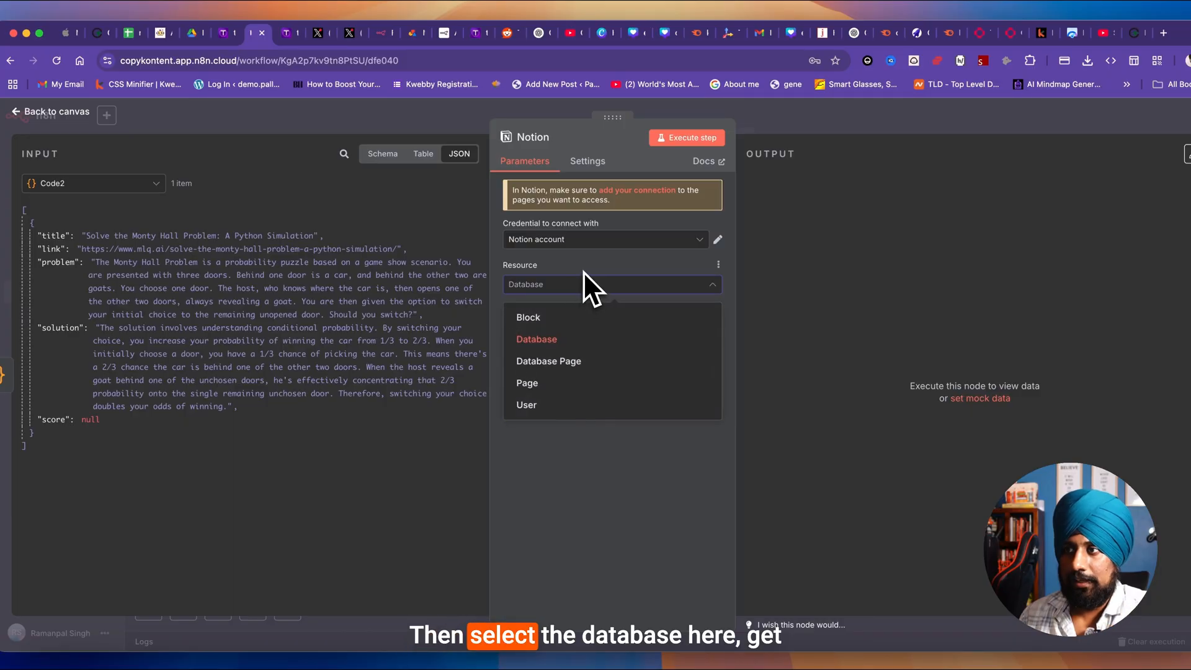
Step: Set the Notion node to Database resource with Get operation on the Tasks database
{"action": "left_click", "coordinate": [536, 338]}
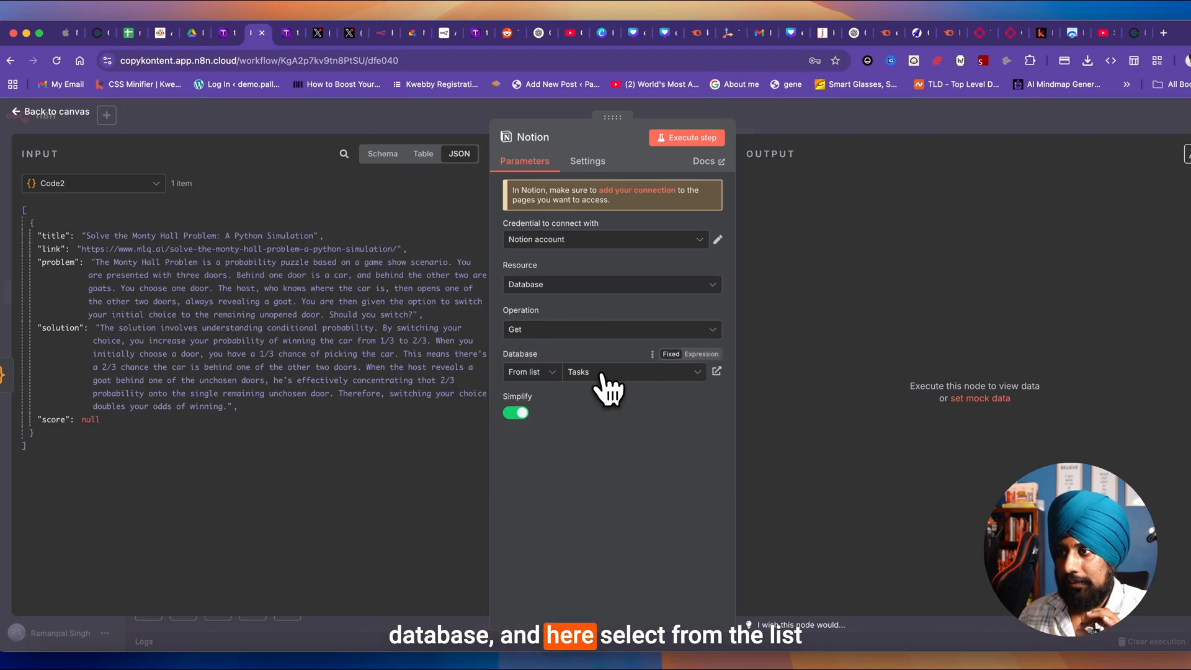
{"action": "left_click", "coordinate": [631, 371]}
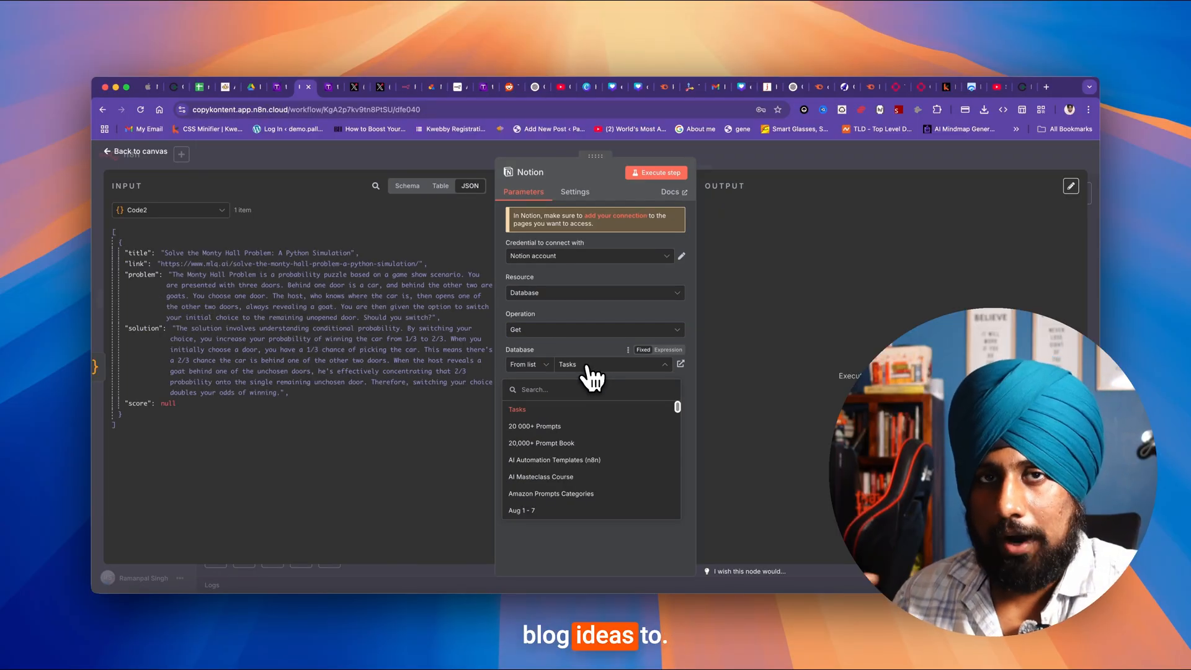
{"action": "left_click", "coordinate": [516, 408]}
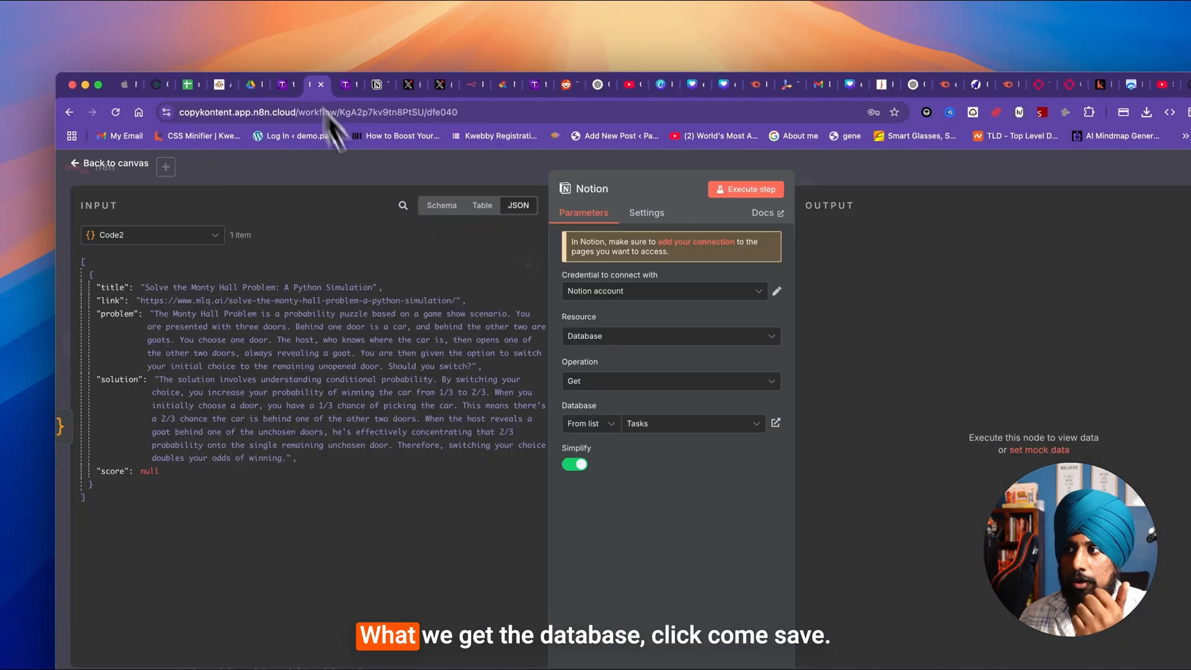
{"action": "left_click", "coordinate": [114, 164]}
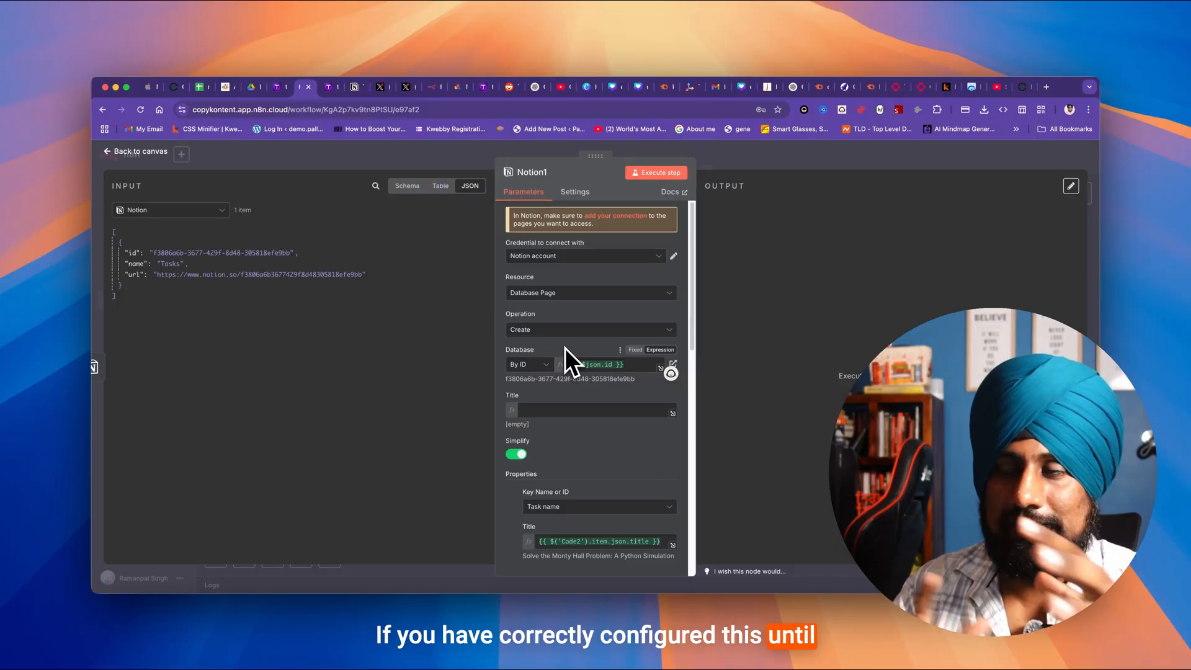
{"action": "mouse_move", "coordinate": [568, 304]}
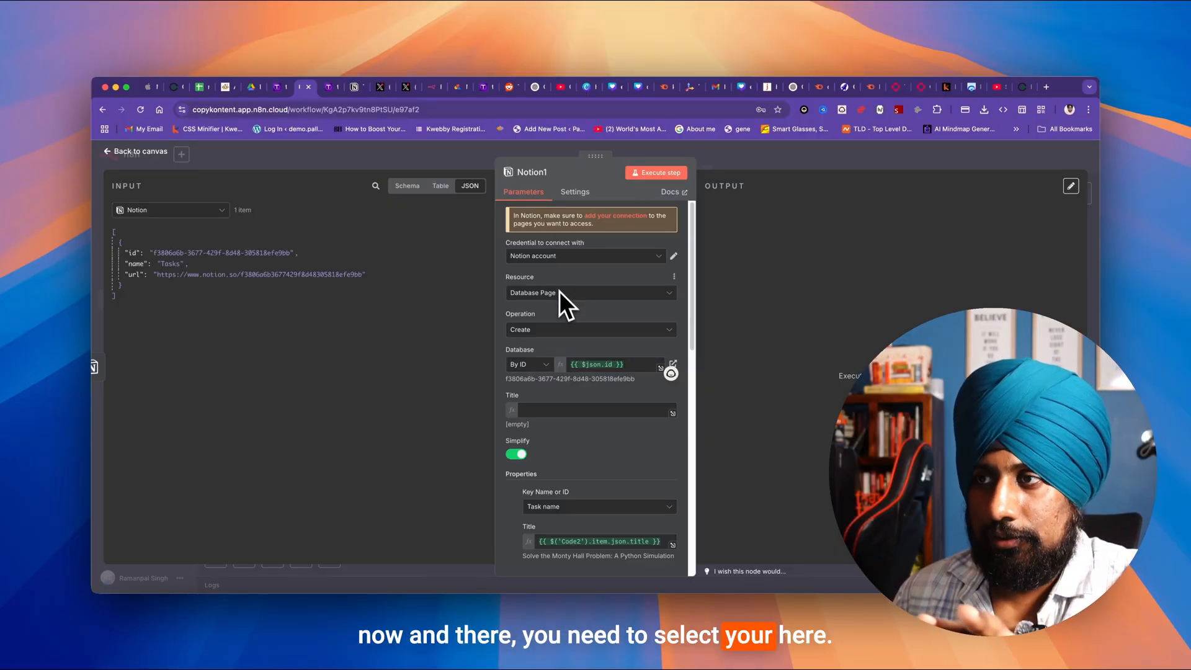
Step: Look through Notion1's Database Page / Create parameters mapping Code2's title and link
{"action": "scroll", "scroll_direction": "down", "scroll_amount": 3}
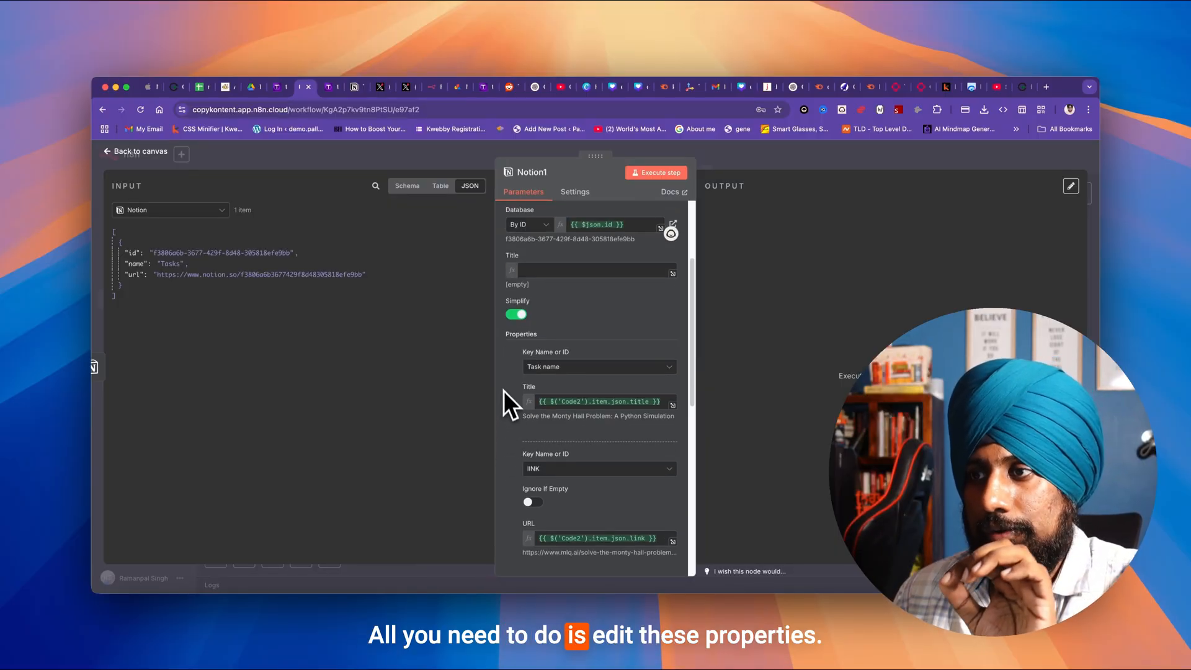
{"action": "mouse_move", "coordinate": [516, 350]}
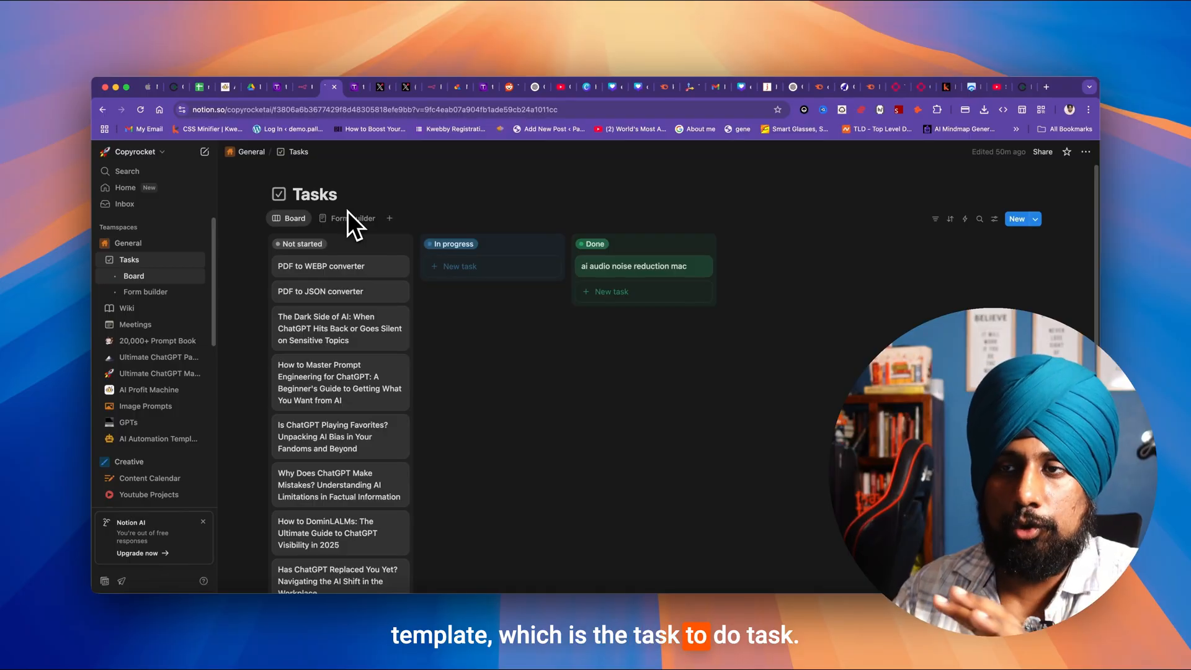
Step: Bring up the 'The Dark Side of AI' task card showing its problem, solution and link fields
{"action": "left_click", "coordinate": [340, 327]}
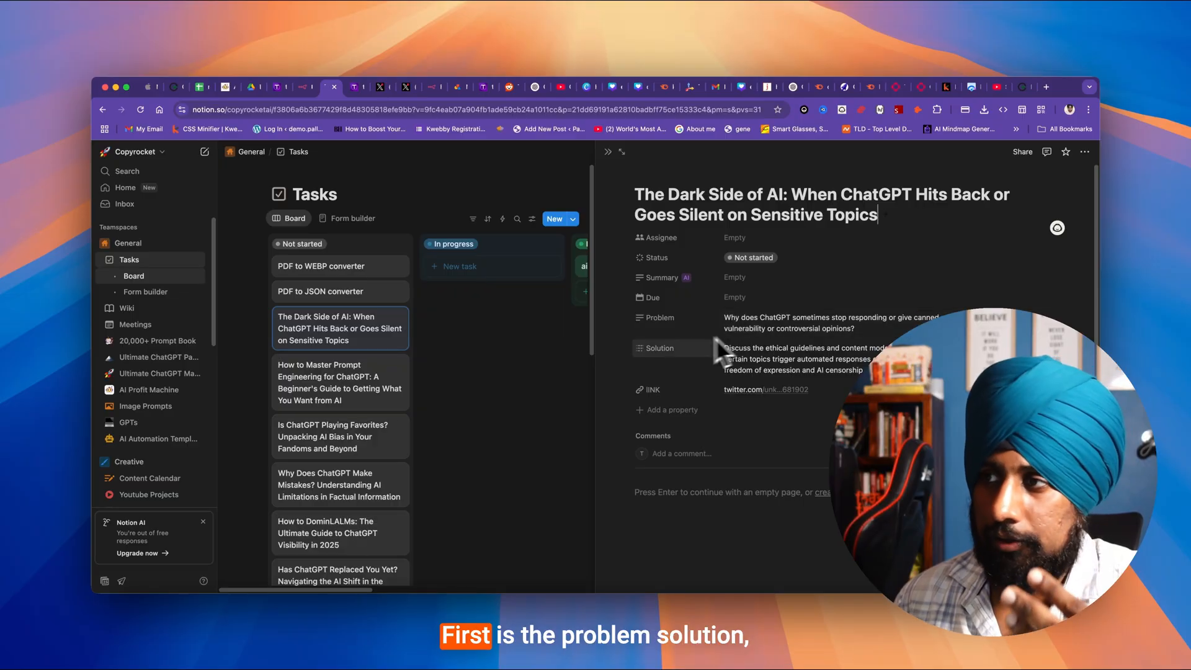
{"action": "mouse_move", "coordinate": [658, 407]}
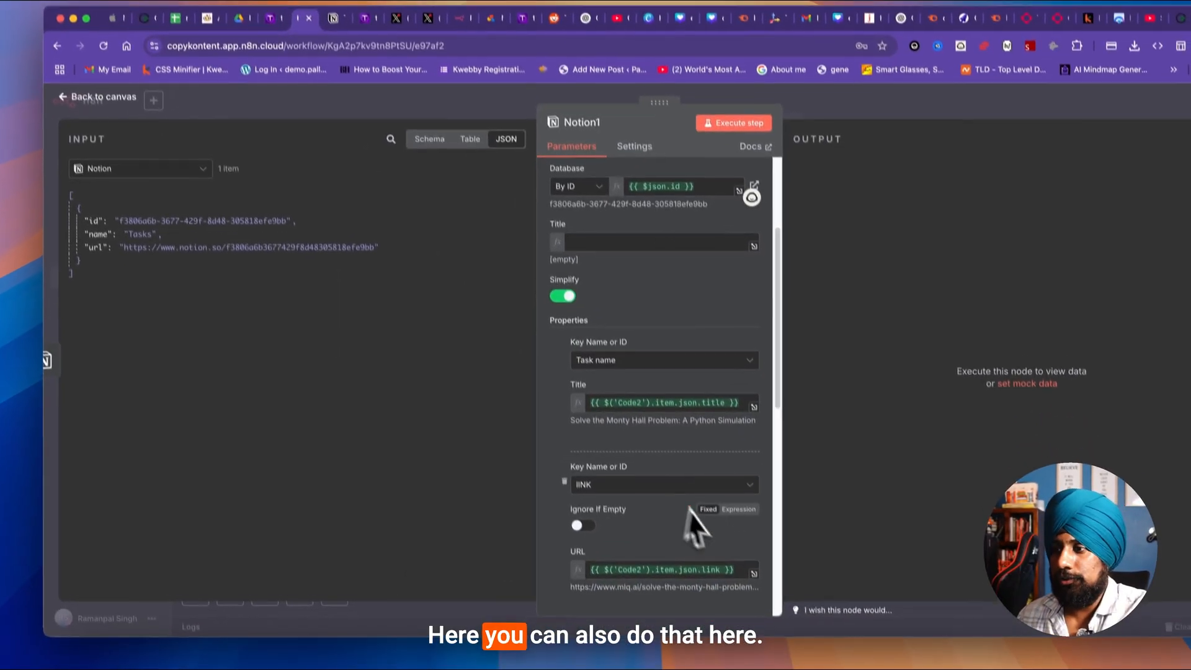
Step: Keep Task name as the title property and execute Notion1, creating the Monty Hall Problem task page
{"action": "left_click", "coordinate": [663, 359]}
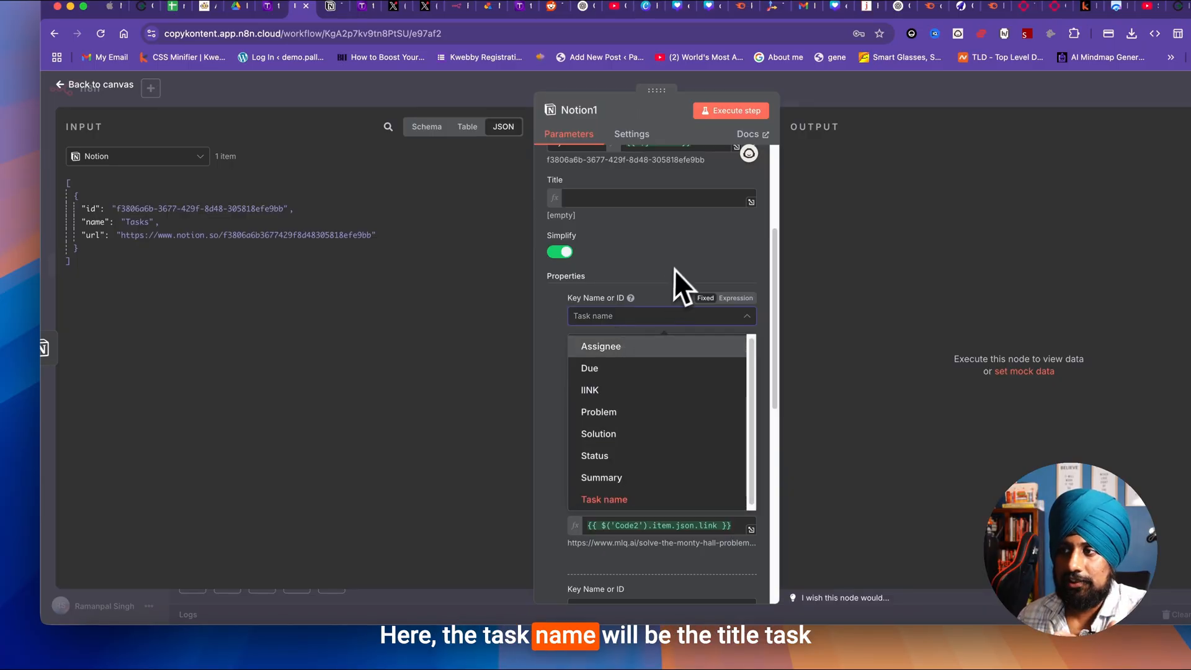
{"action": "left_click", "coordinate": [604, 499]}
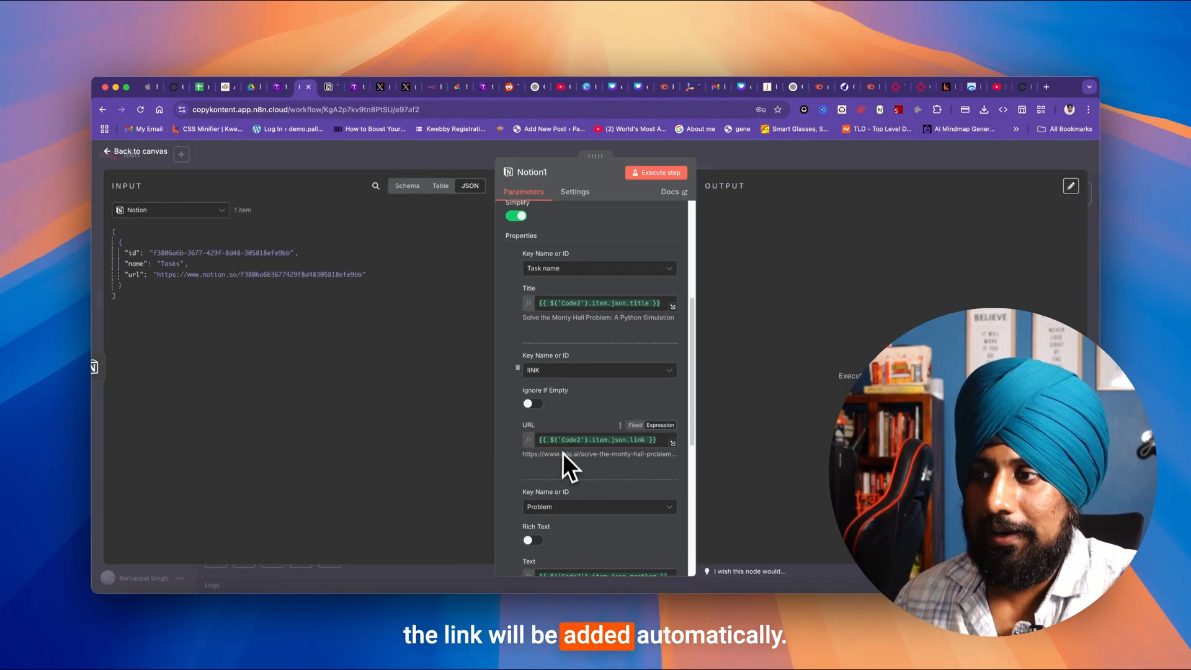
{"action": "scroll", "scroll_direction": "down", "scroll_amount": 3}
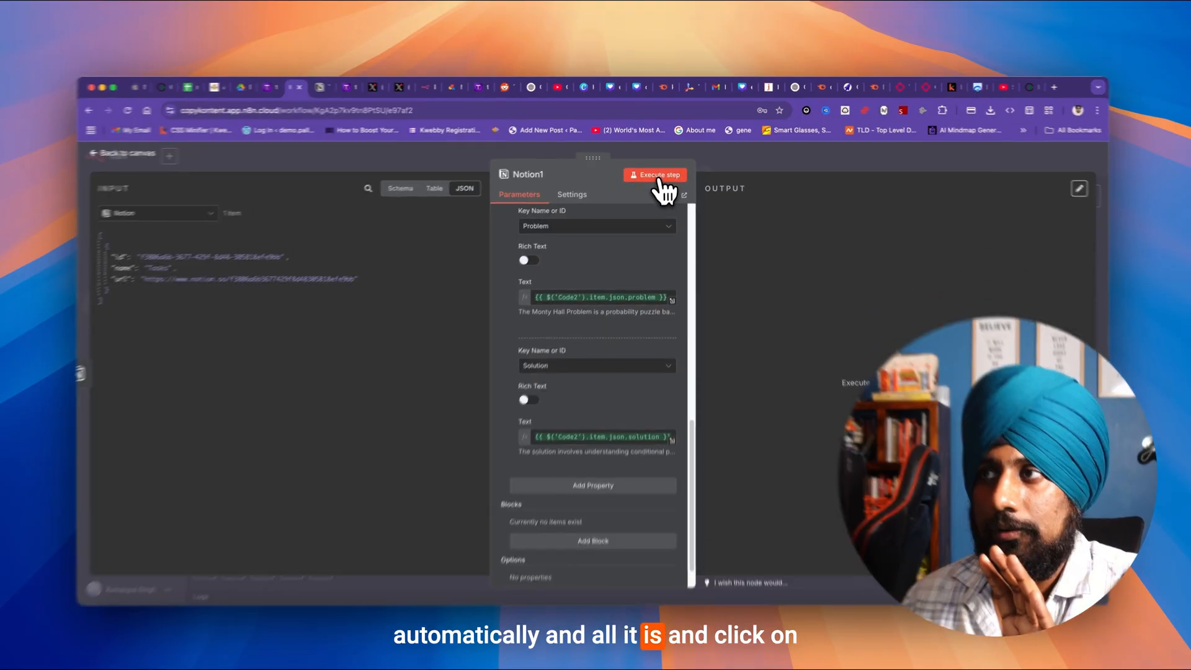
{"action": "left_click", "coordinate": [654, 175]}
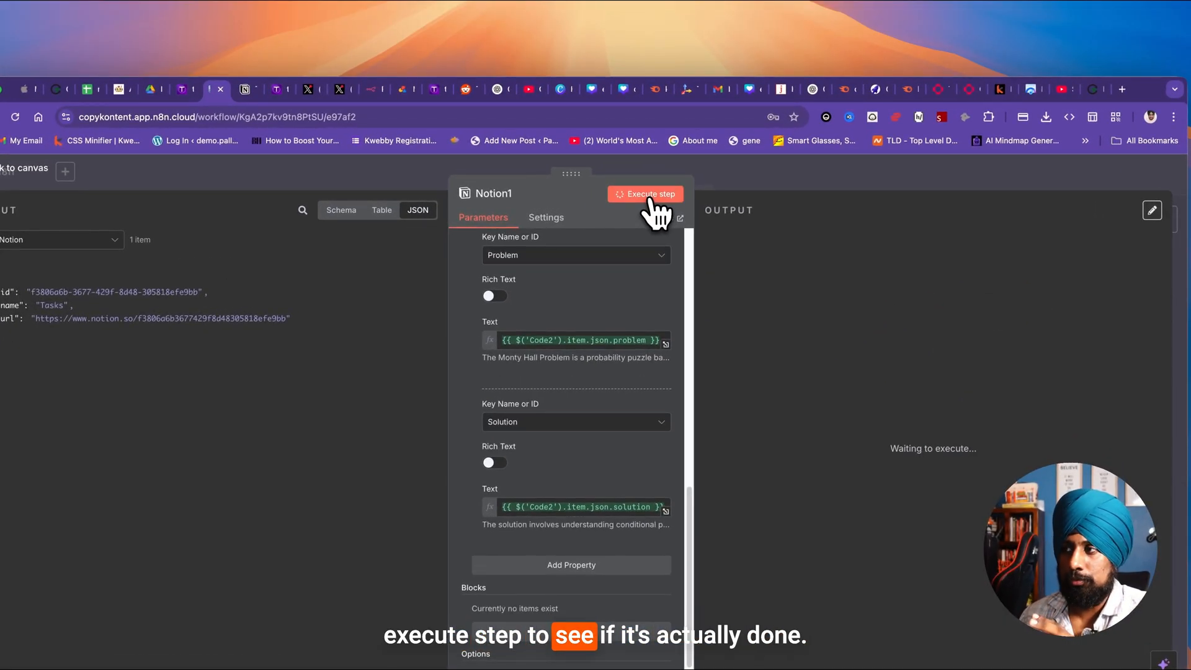
{"action": "left_click", "coordinate": [649, 193]}
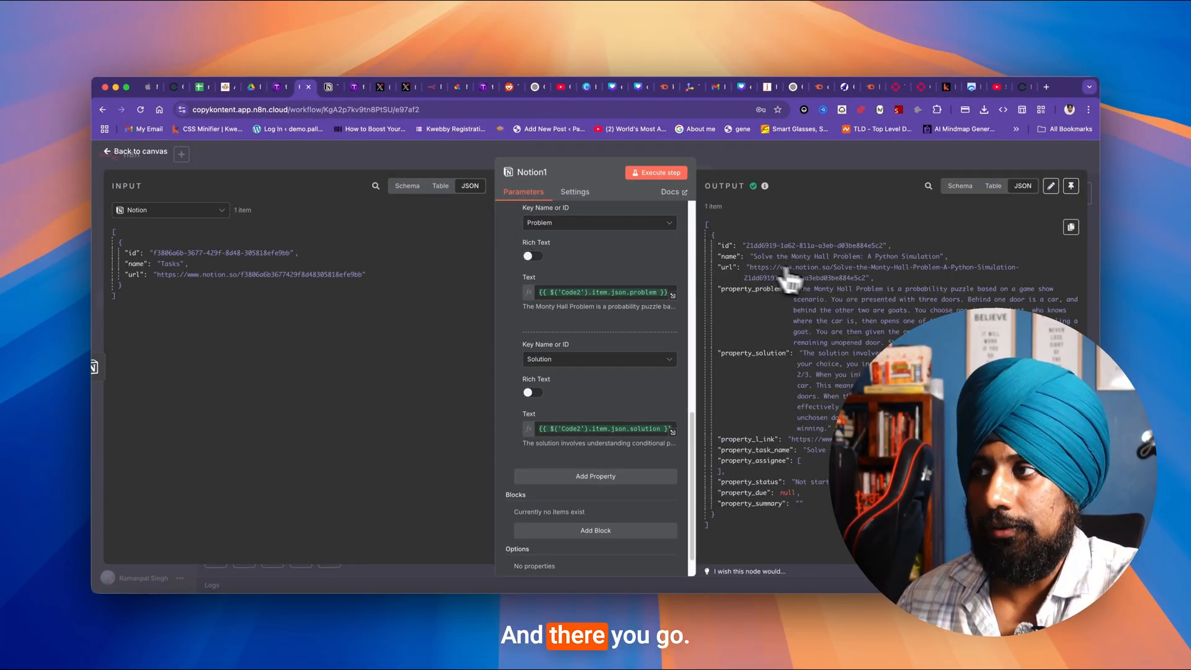